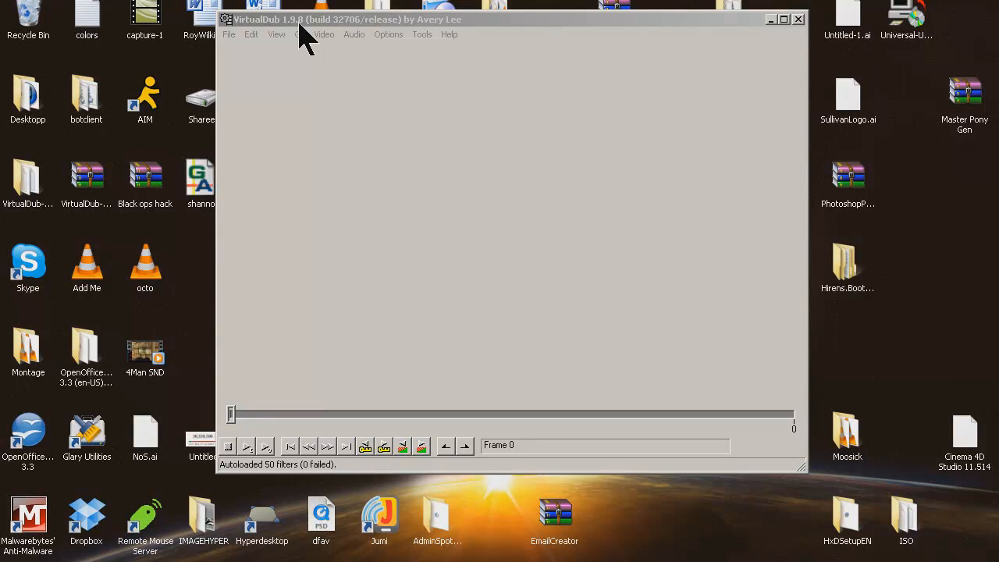
# Switch VirtualDub into AVI capture mode and review the Video, Device and Audio menus.
pyautogui.click(227, 34)
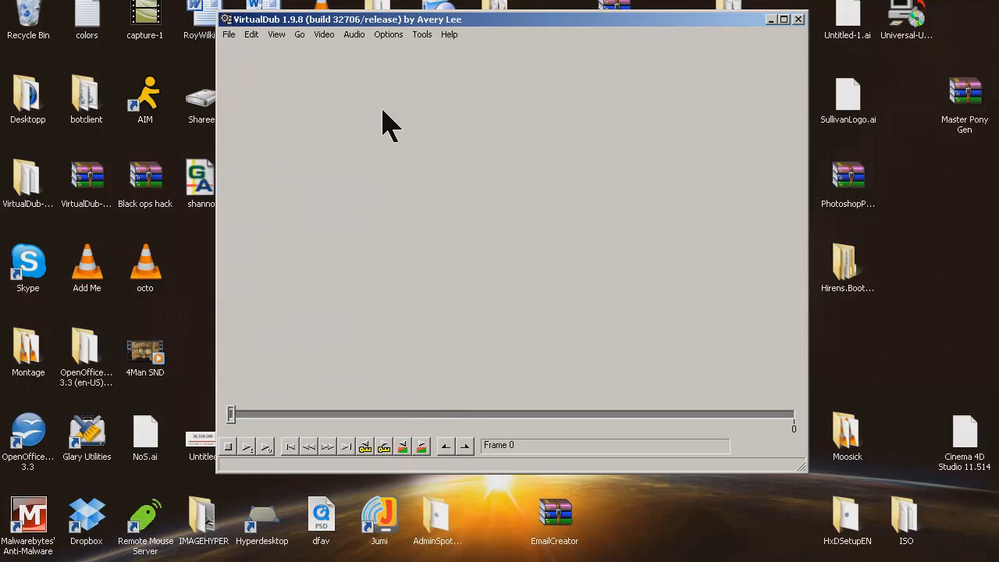
pyautogui.moveTo(268, 23)
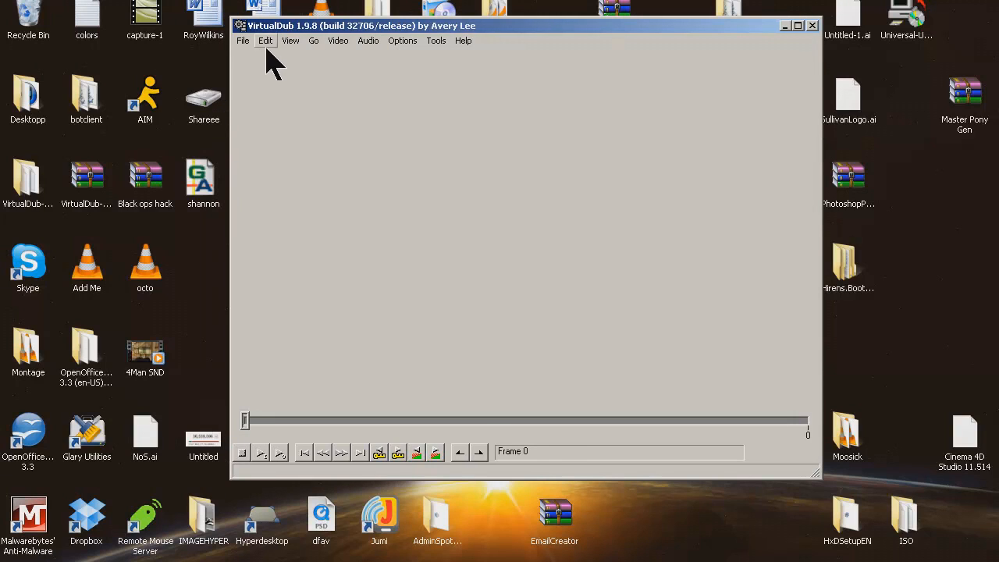
pyautogui.click(337, 41)
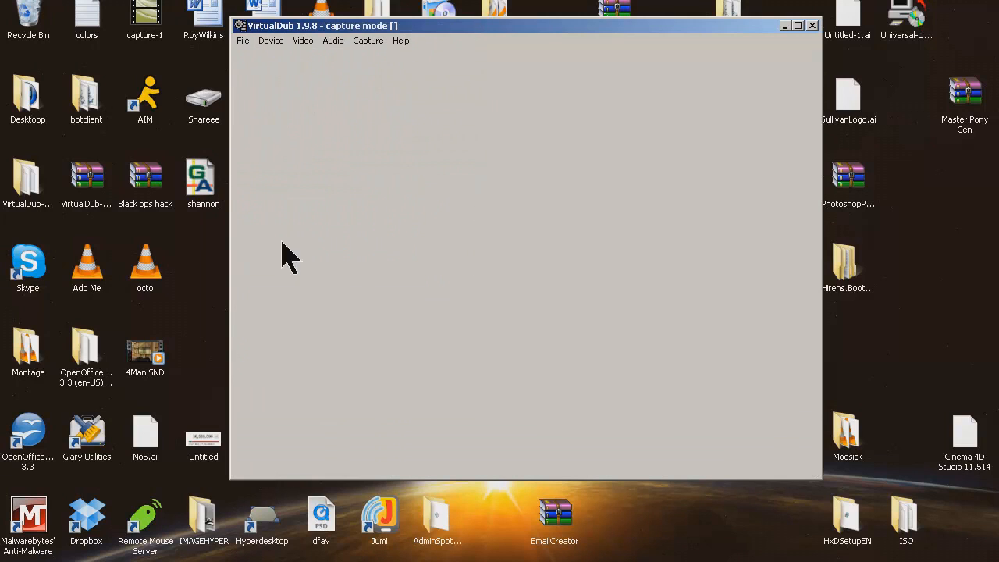
pyautogui.click(302, 41)
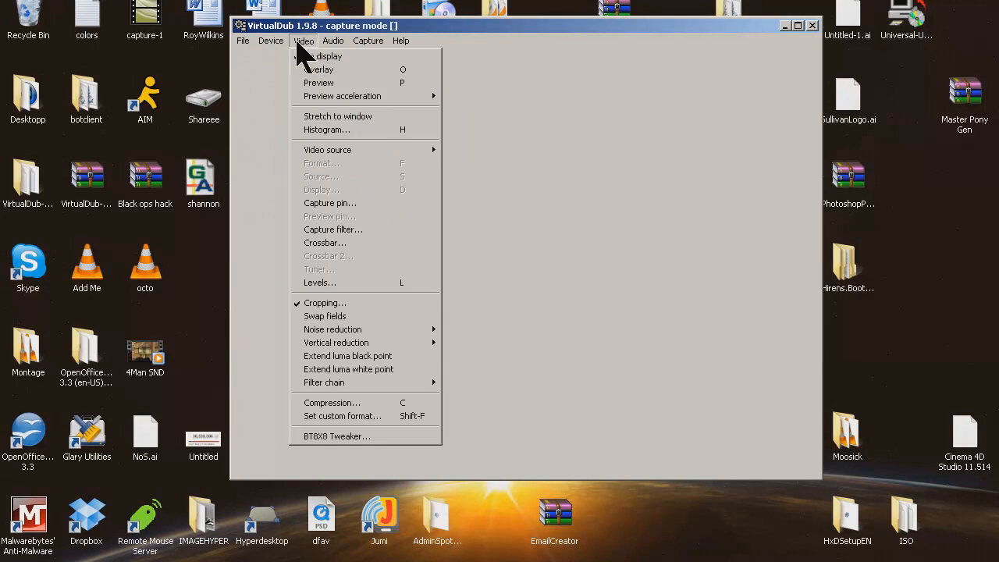
pyautogui.click(271, 40)
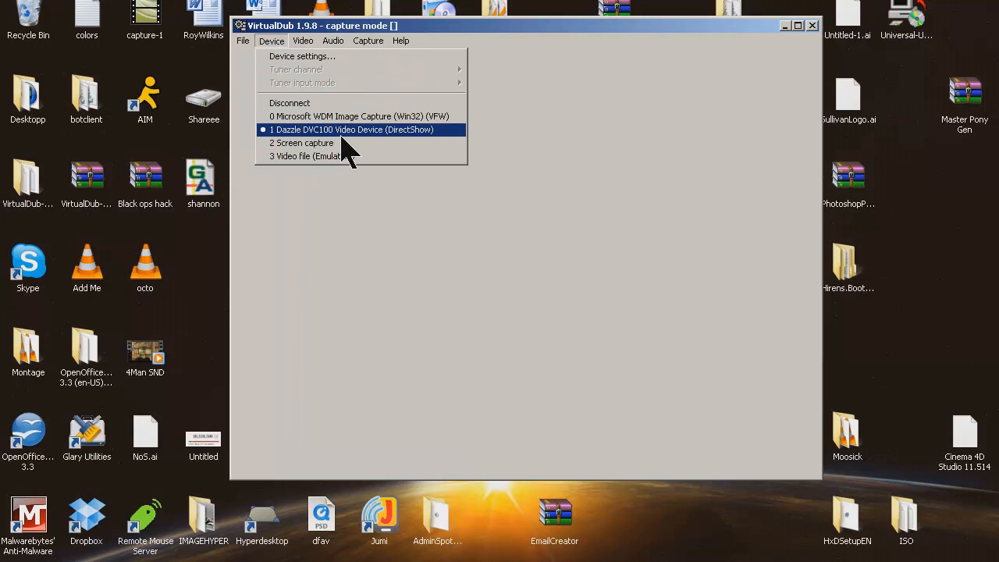
pyautogui.click(334, 40)
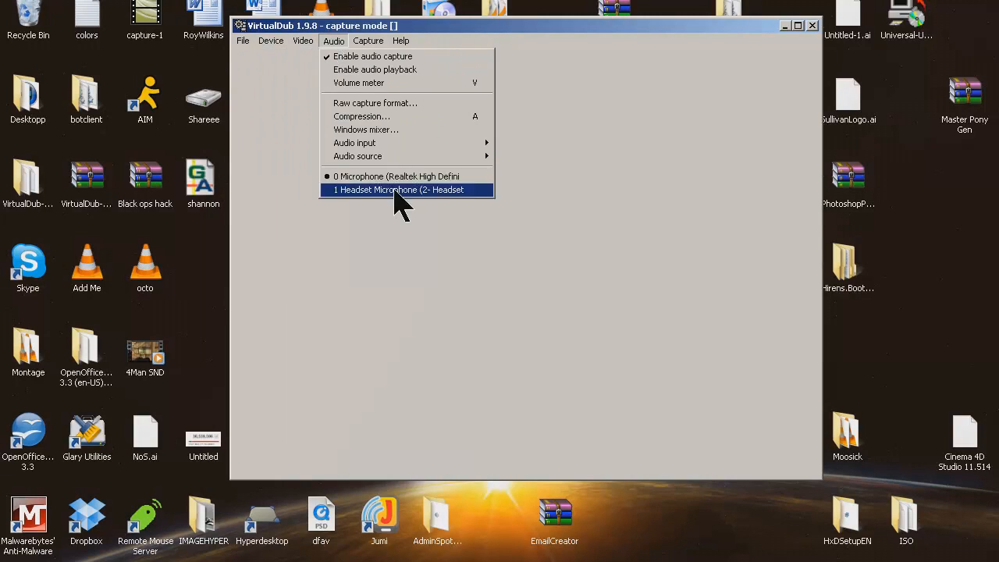
pyautogui.moveTo(357, 156)
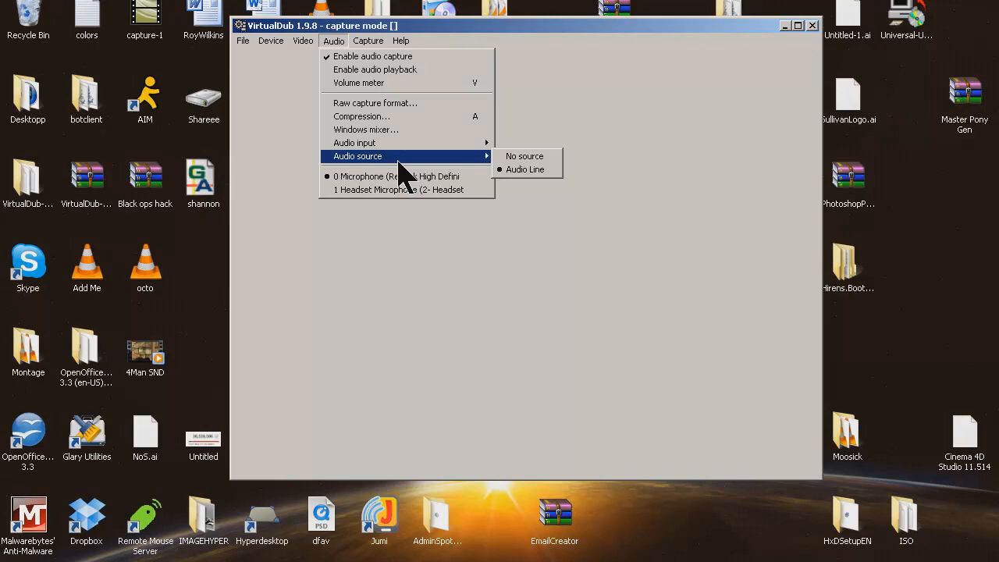
pyautogui.moveTo(362, 115)
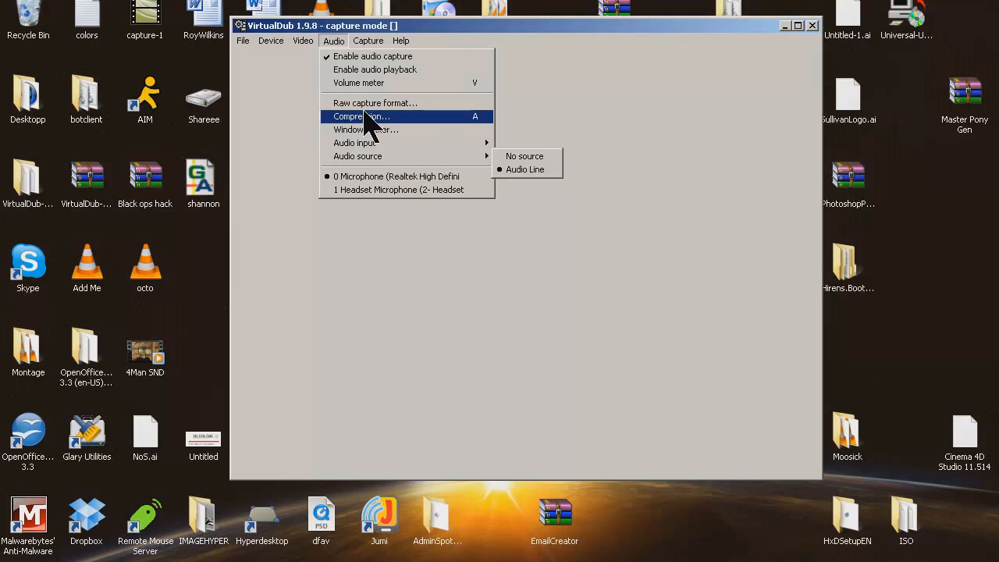
# Browse the File, Audio, Capture and Device menus, confirming the Dazzle device and audio capture.
pyautogui.click(243, 40)
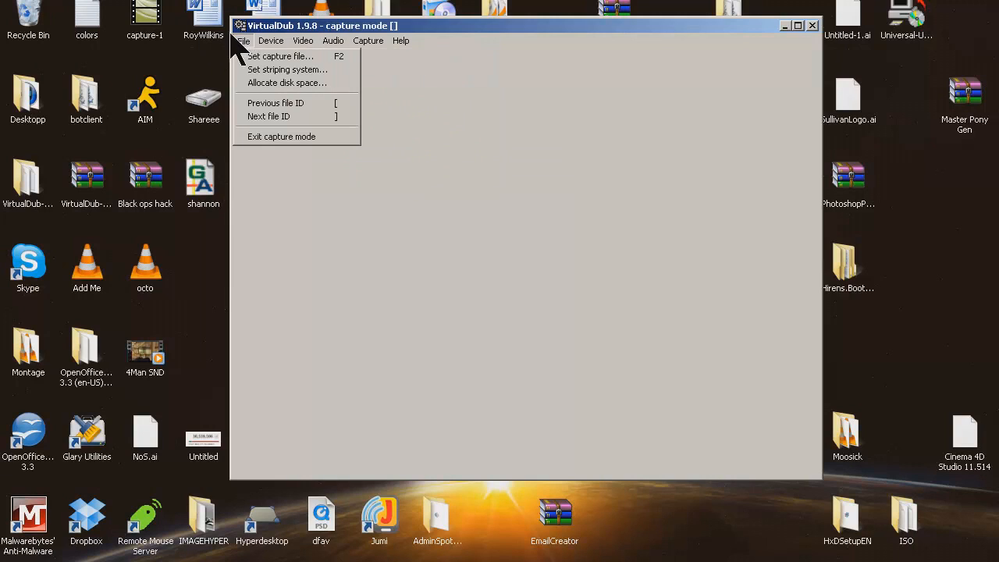
pyautogui.moveTo(268, 115)
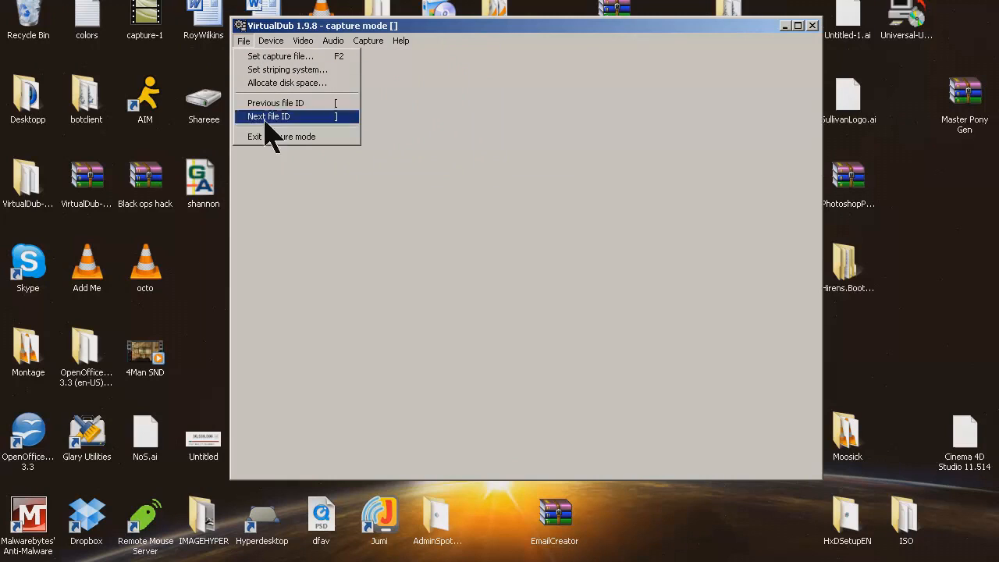
pyautogui.click(334, 41)
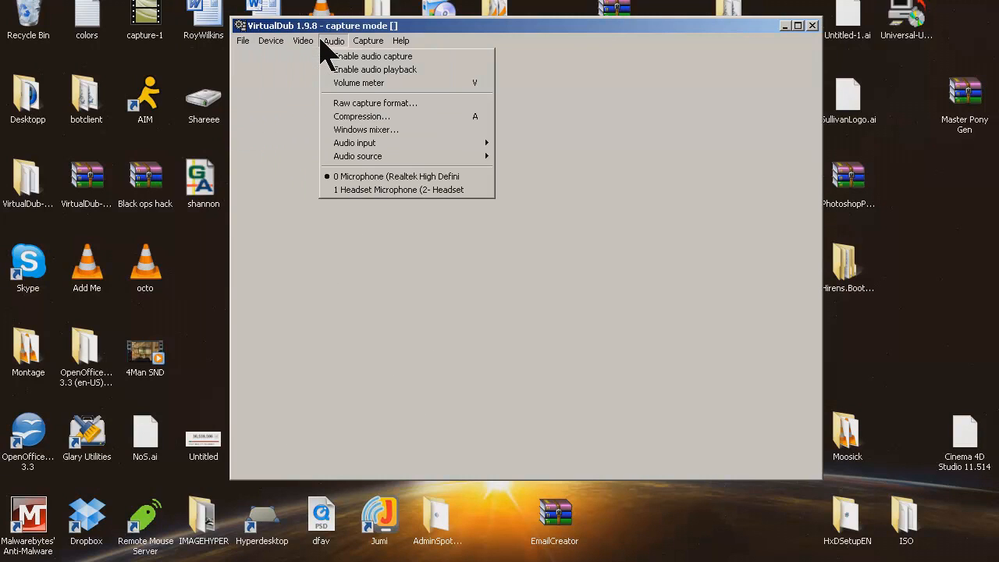
pyautogui.click(368, 40)
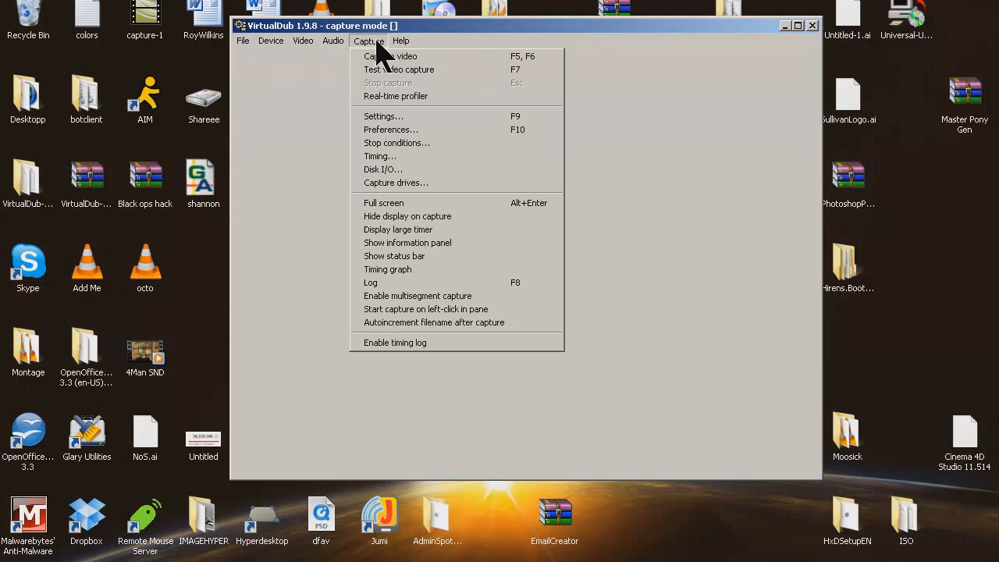
pyautogui.click(272, 40)
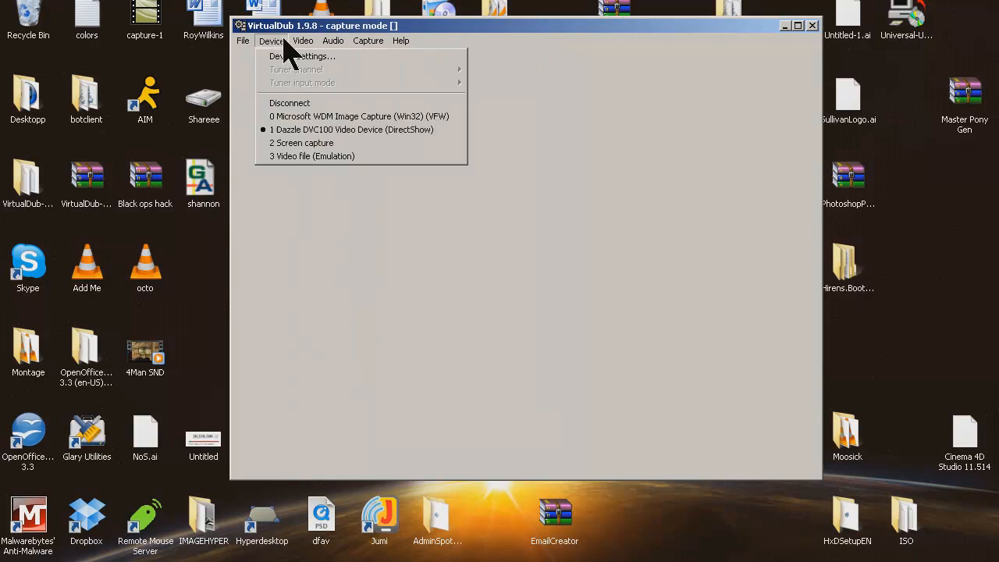
# Check the 720x480 YUY2 stream format, then show the capture filter's Video Proc Amp colour levels.
pyautogui.click(303, 41)
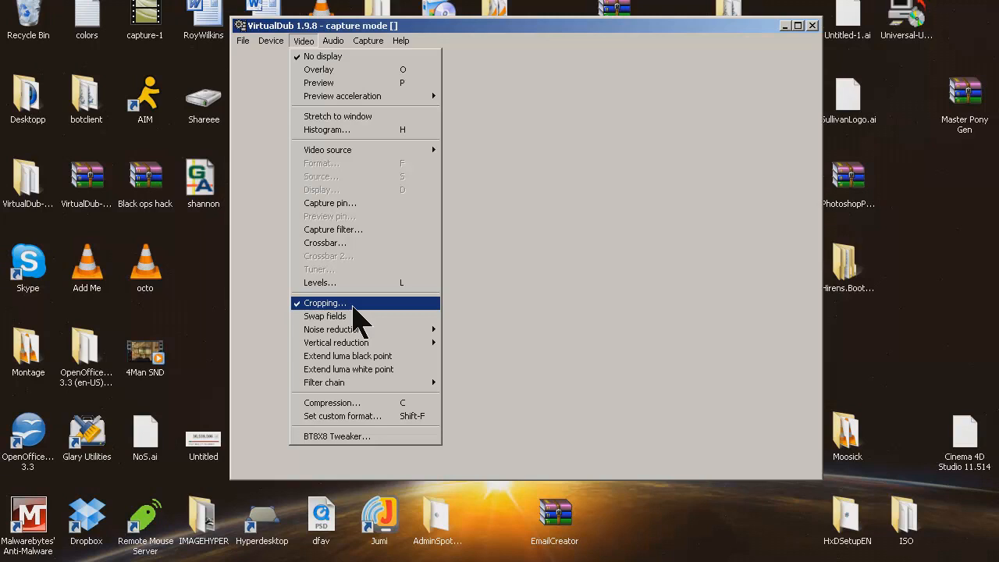
pyautogui.moveTo(359, 406)
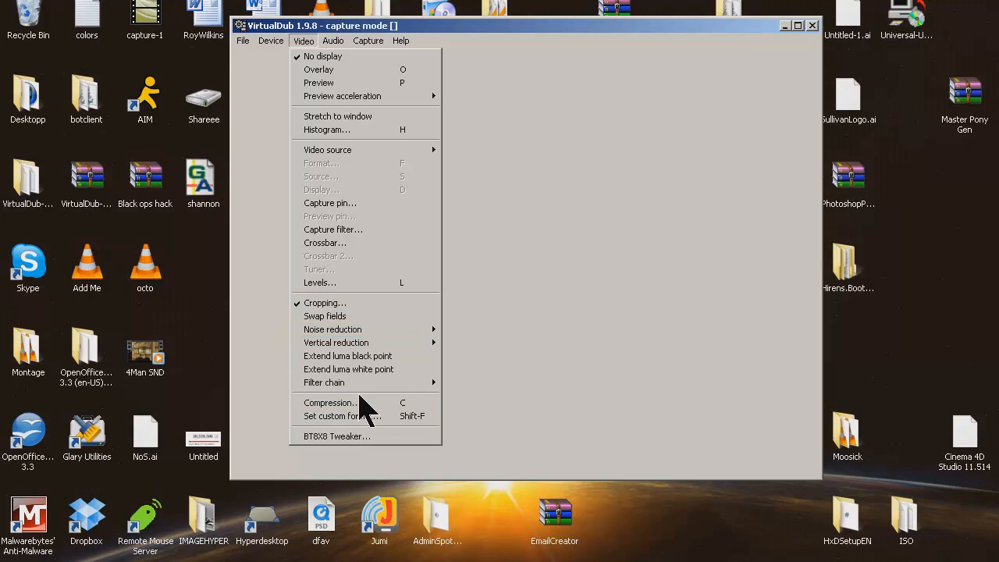
pyautogui.moveTo(346, 268)
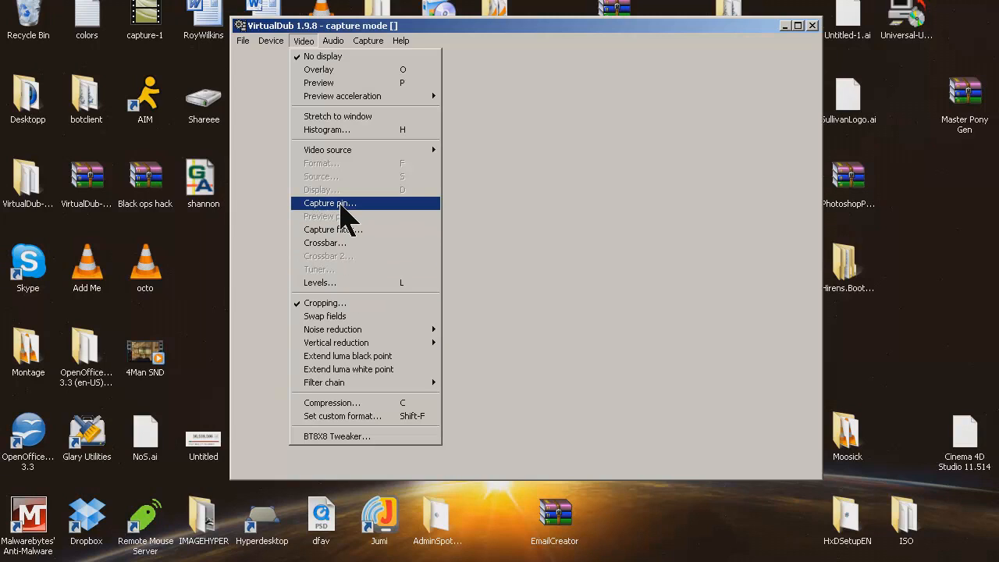
pyautogui.click(329, 203)
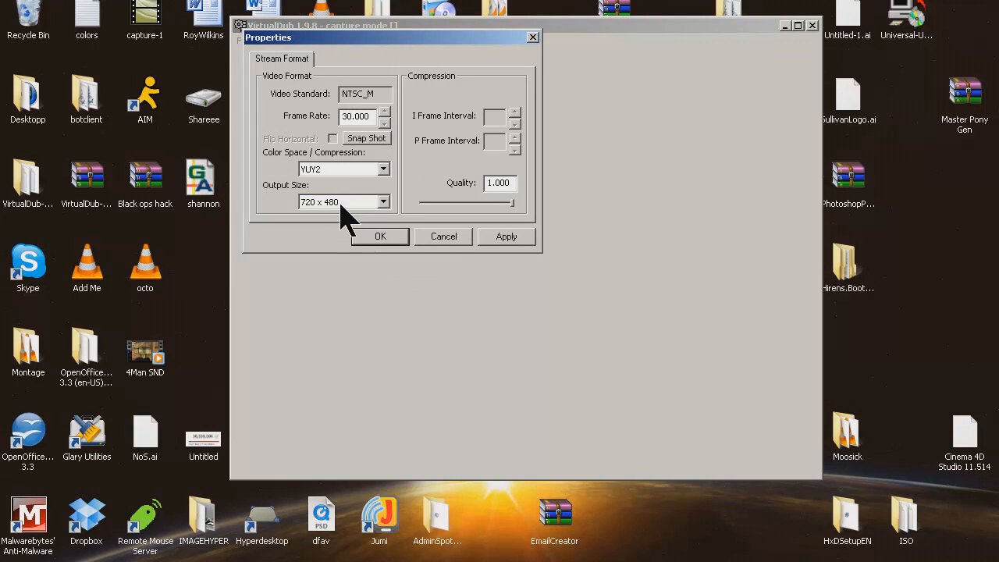
pyautogui.click(303, 41)
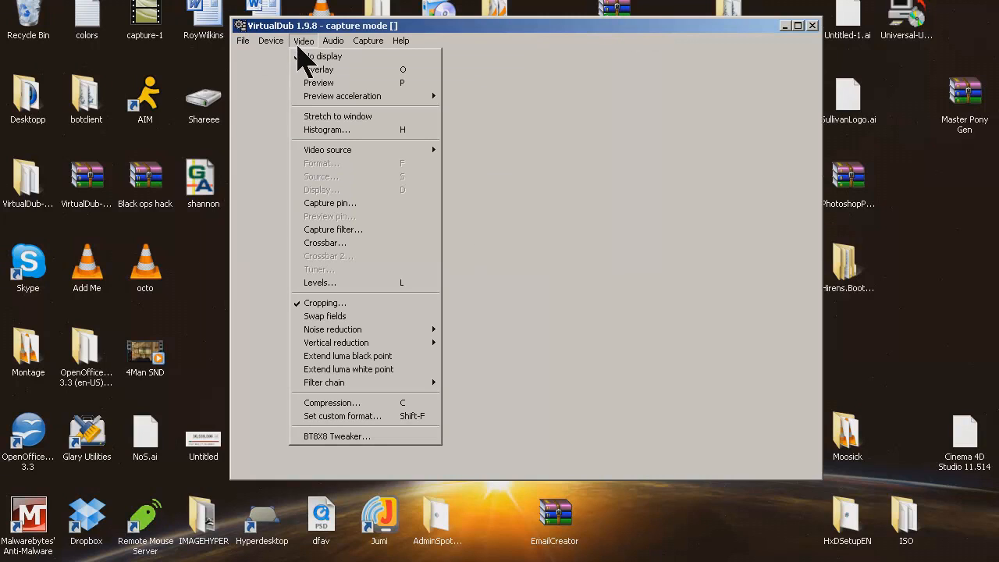
pyautogui.moveTo(335, 229)
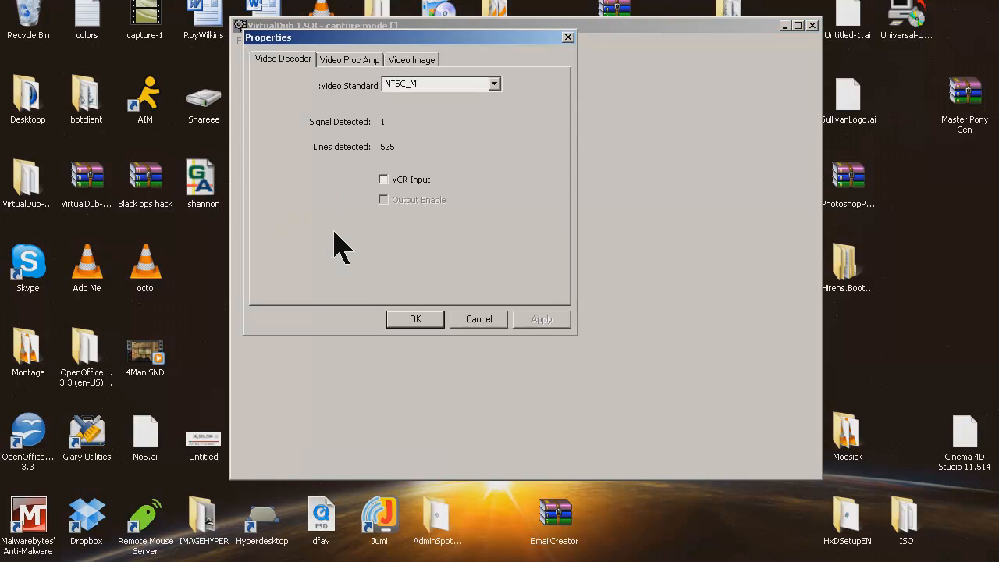
pyautogui.click(350, 59)
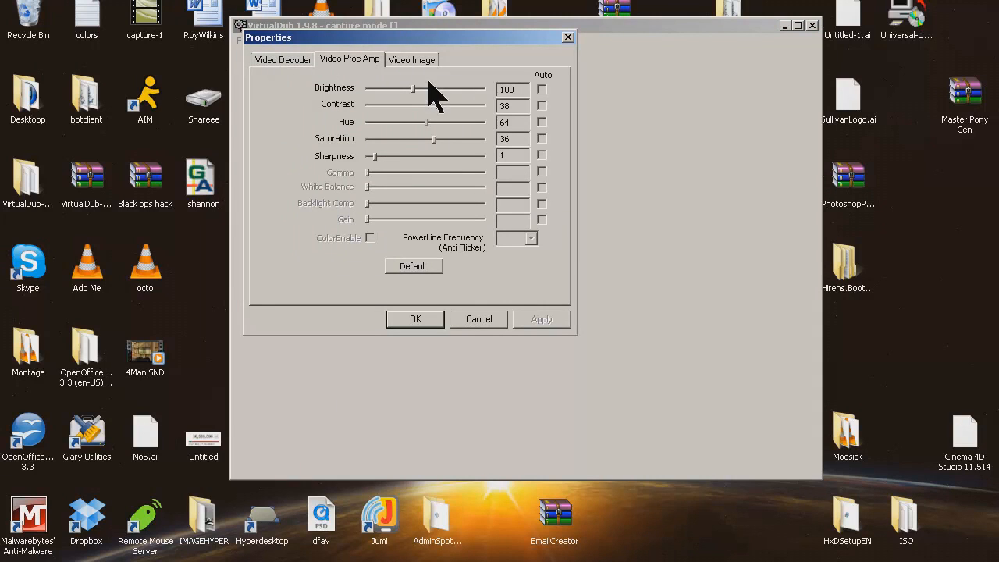
pyautogui.moveTo(428, 139)
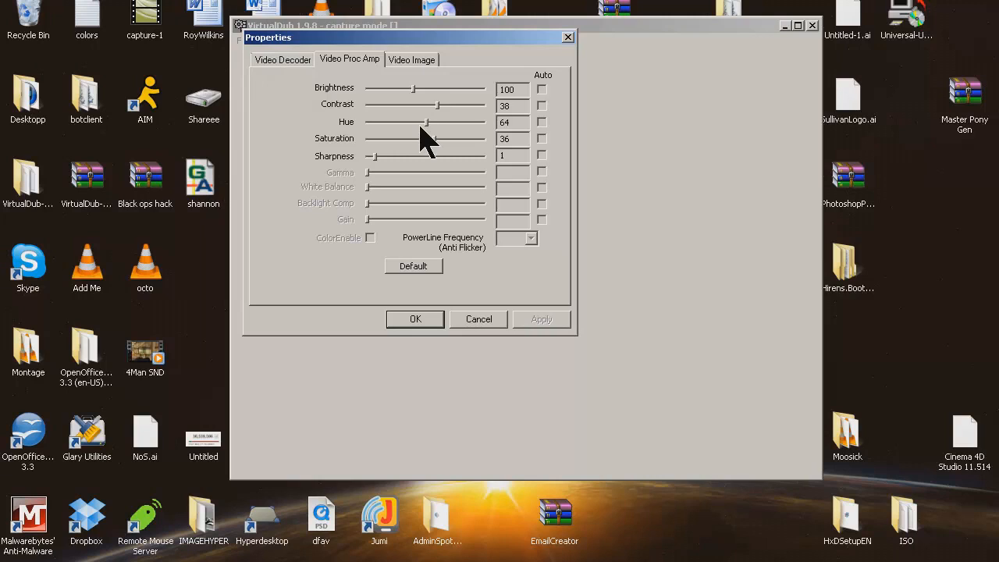
pyautogui.moveTo(312, 75)
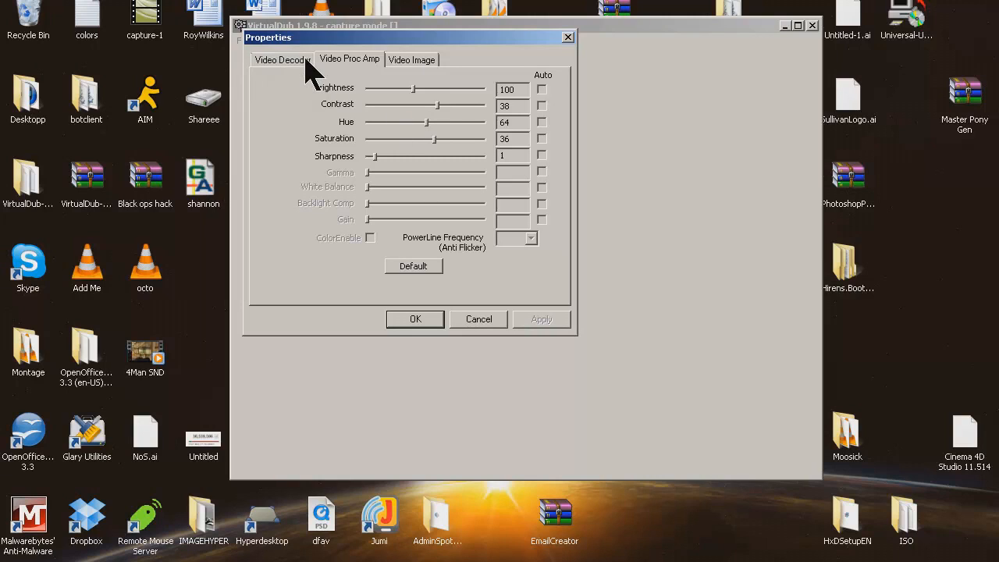
pyautogui.moveTo(355, 50)
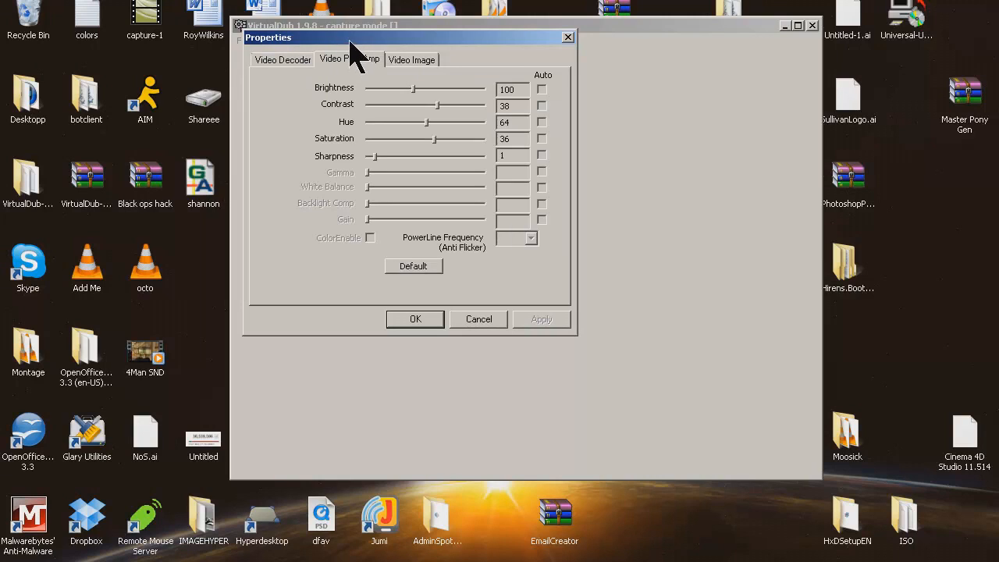
pyautogui.moveTo(409, 38); pyautogui.dragTo(539, 87)
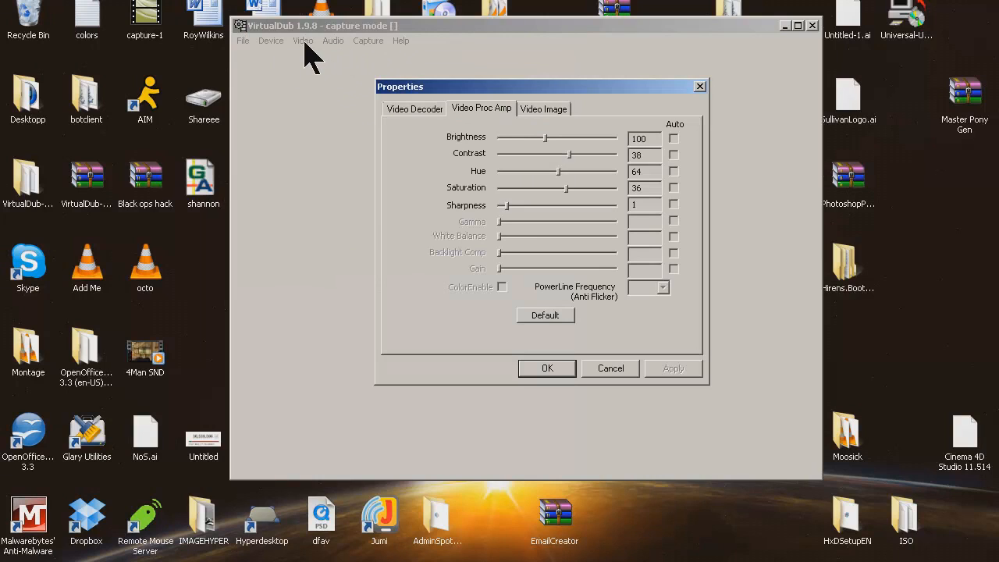
pyautogui.moveTo(580, 205)
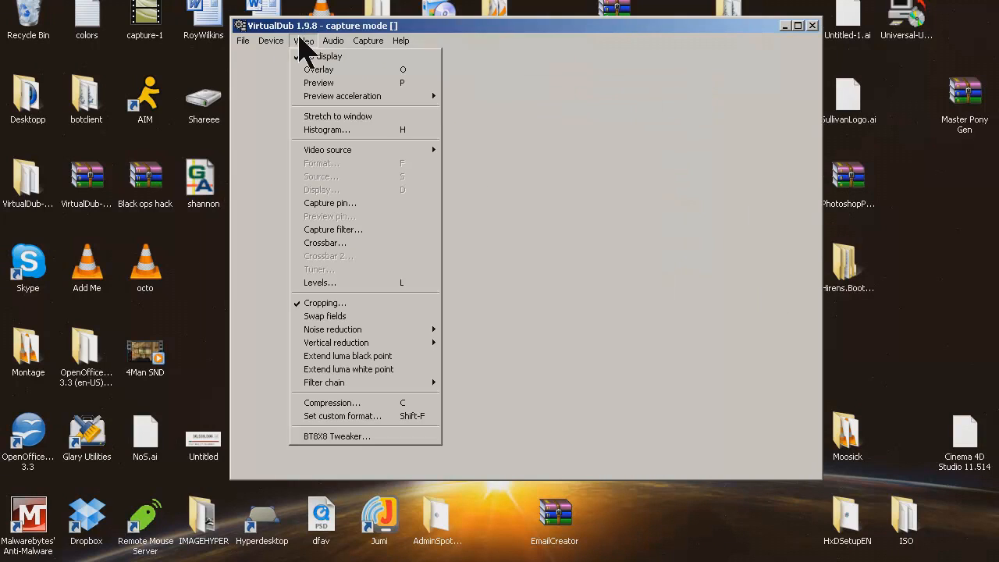
pyautogui.moveTo(359, 328)
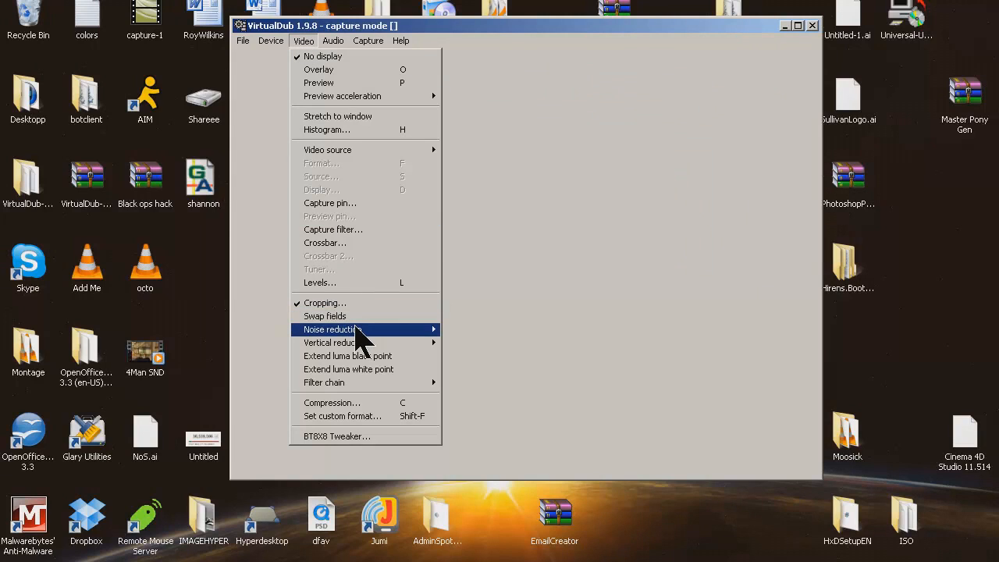
pyautogui.moveTo(365, 282)
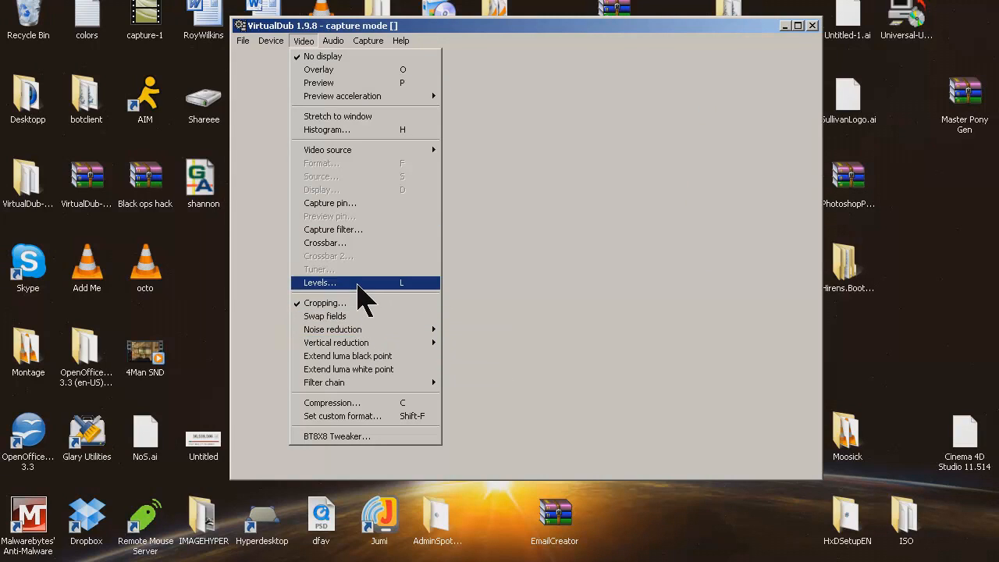
pyautogui.moveTo(362, 129)
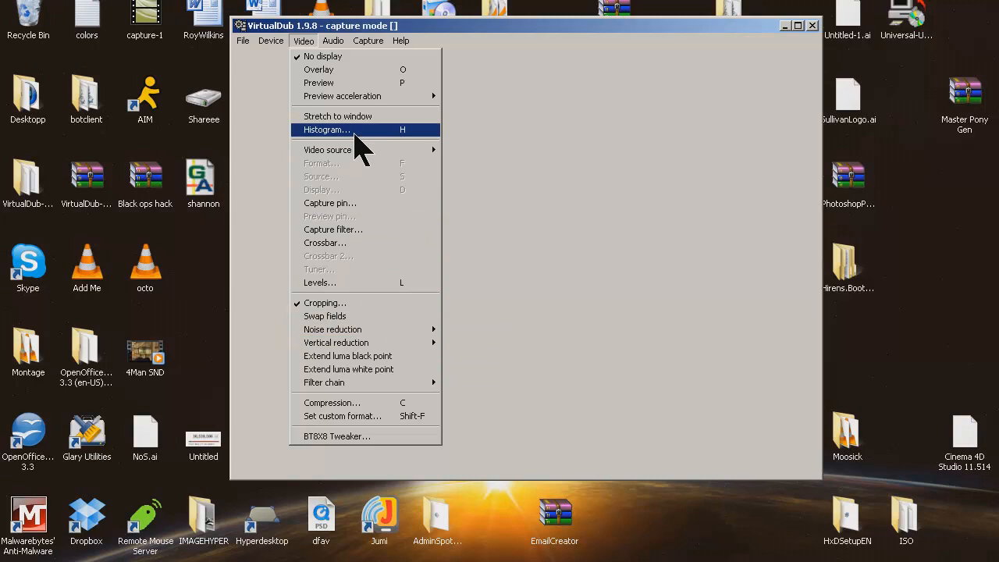
# Confirm the Capture Settings with the 29.9700 frame rate and return to the capture window.
pyautogui.click(368, 40)
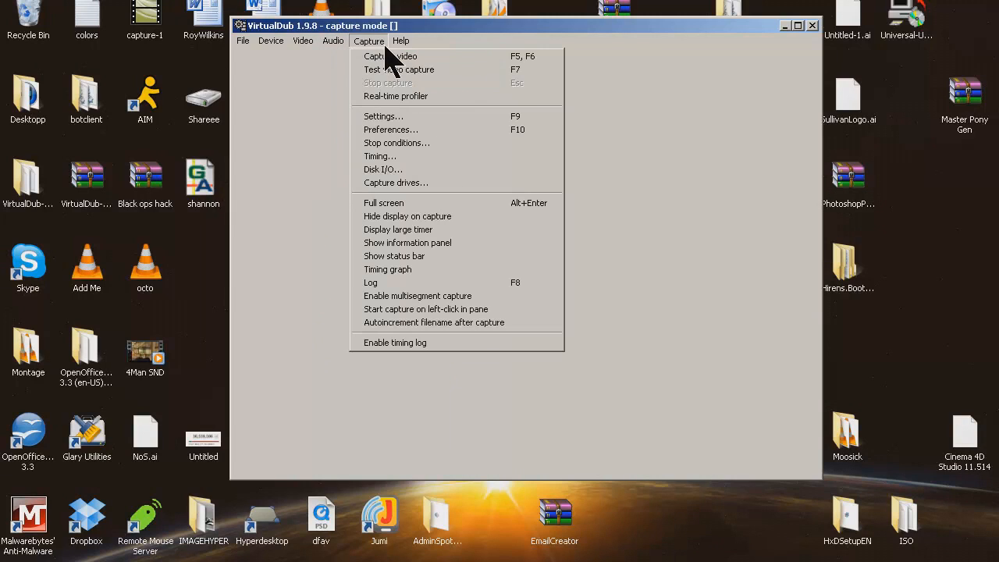
pyautogui.click(383, 116)
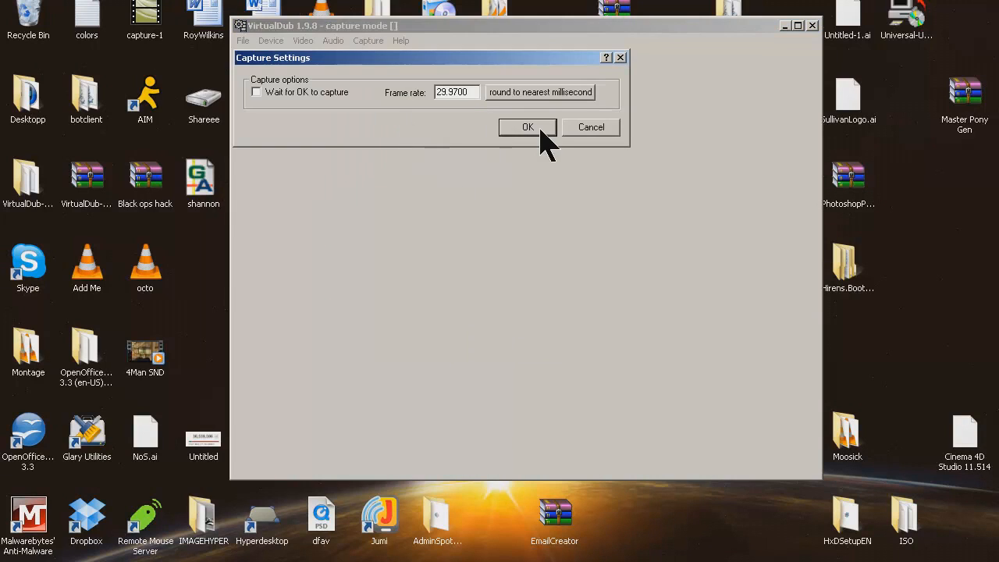
pyautogui.click(369, 40)
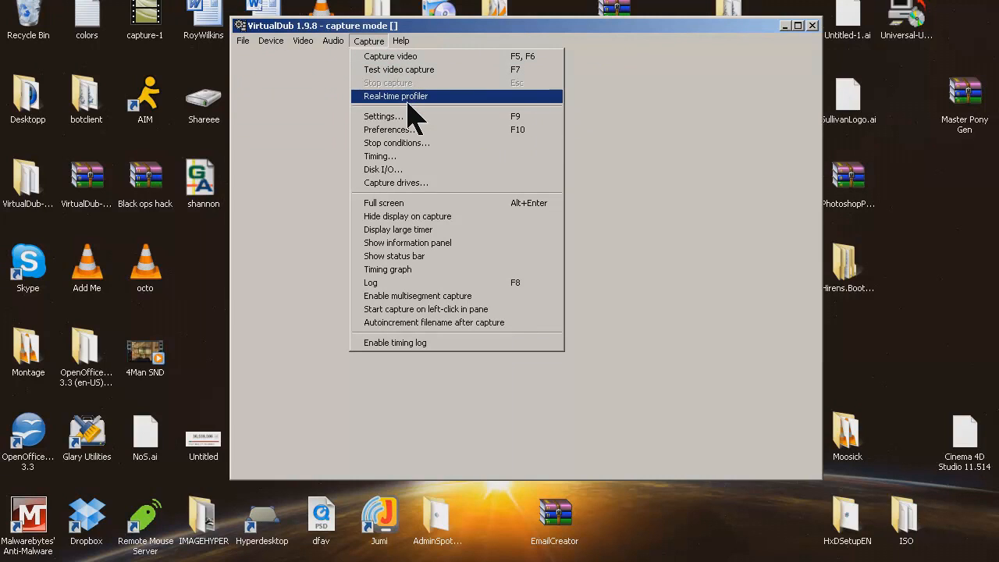
pyautogui.moveTo(425, 130)
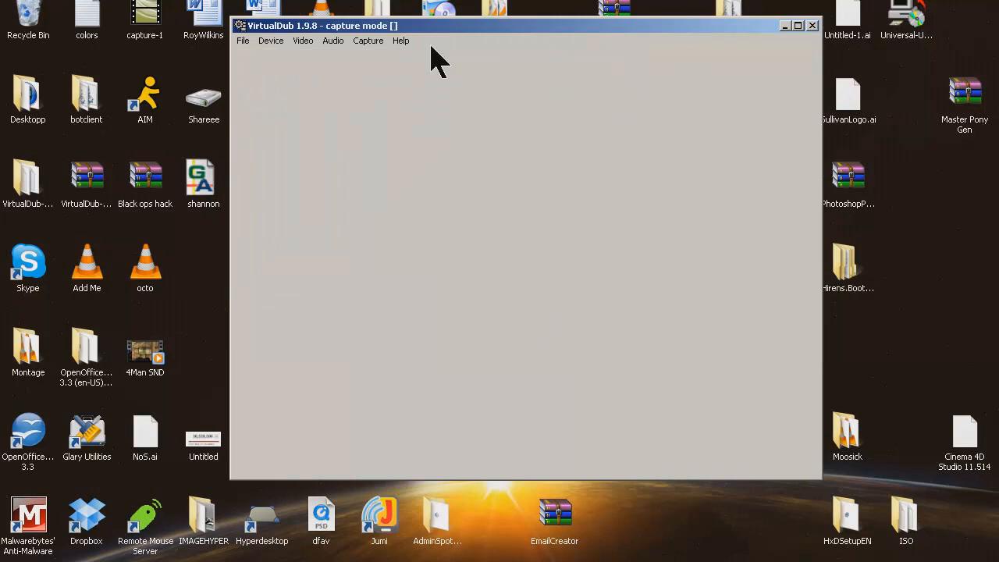
# Bring up the capture Video menu to reach the cropping settings.
pyautogui.click(302, 41)
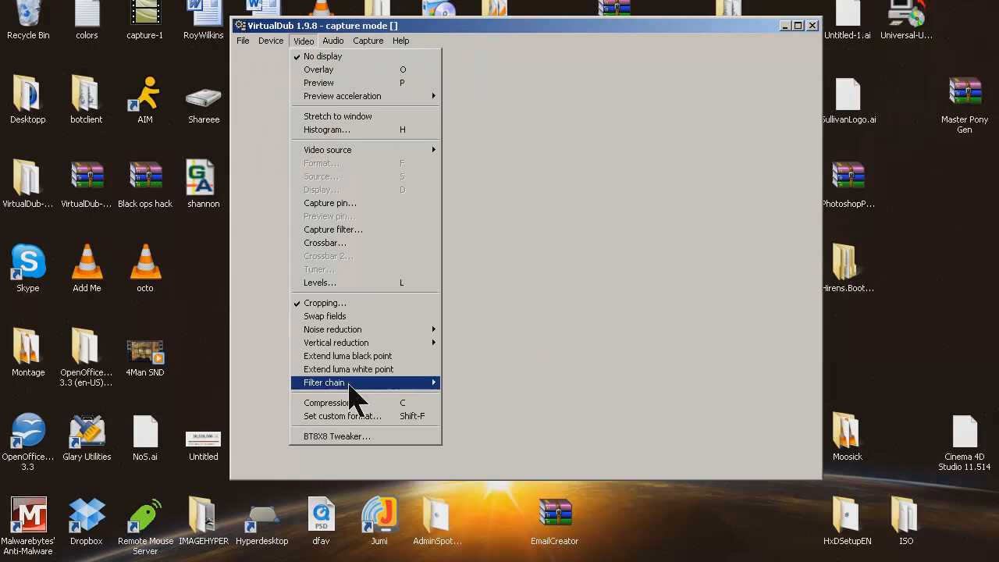
pyautogui.moveTo(332, 327)
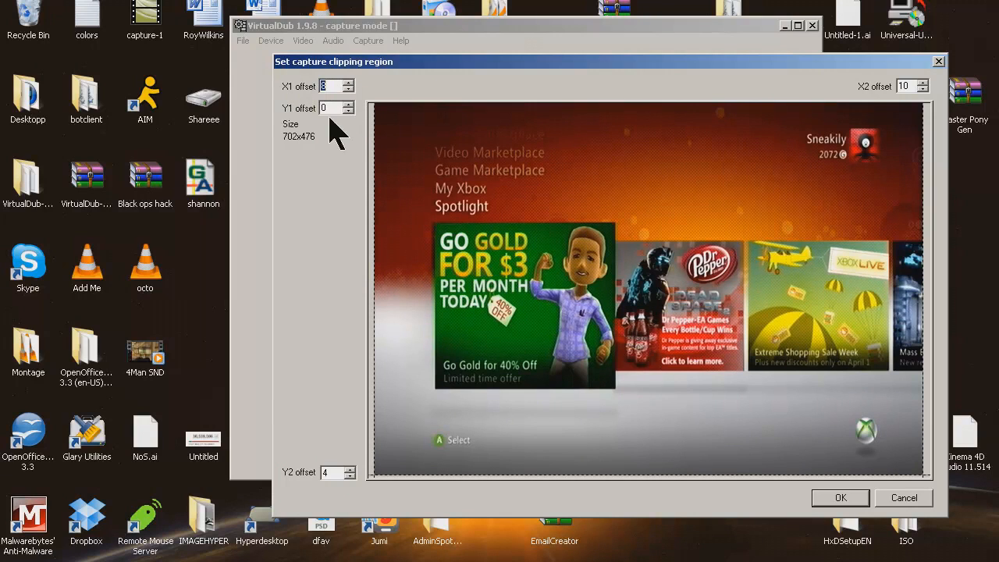
pyautogui.moveTo(336, 237)
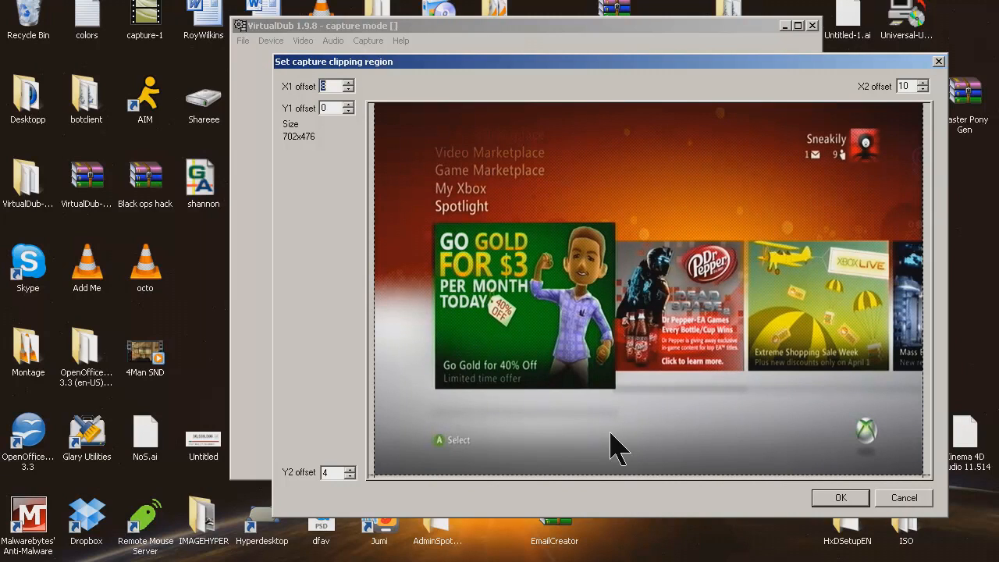
pyautogui.moveTo(653, 413)
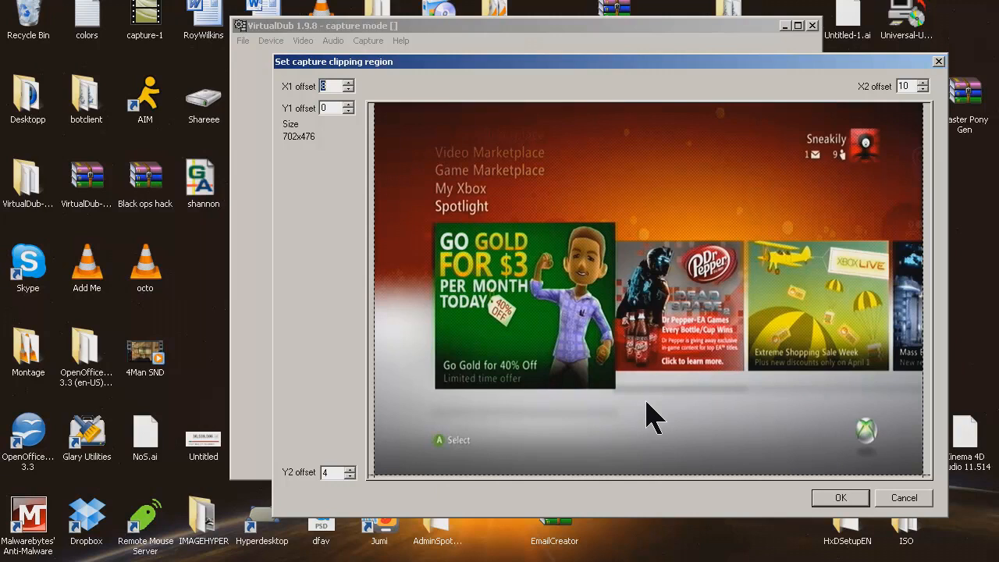
pyautogui.moveTo(465, 496)
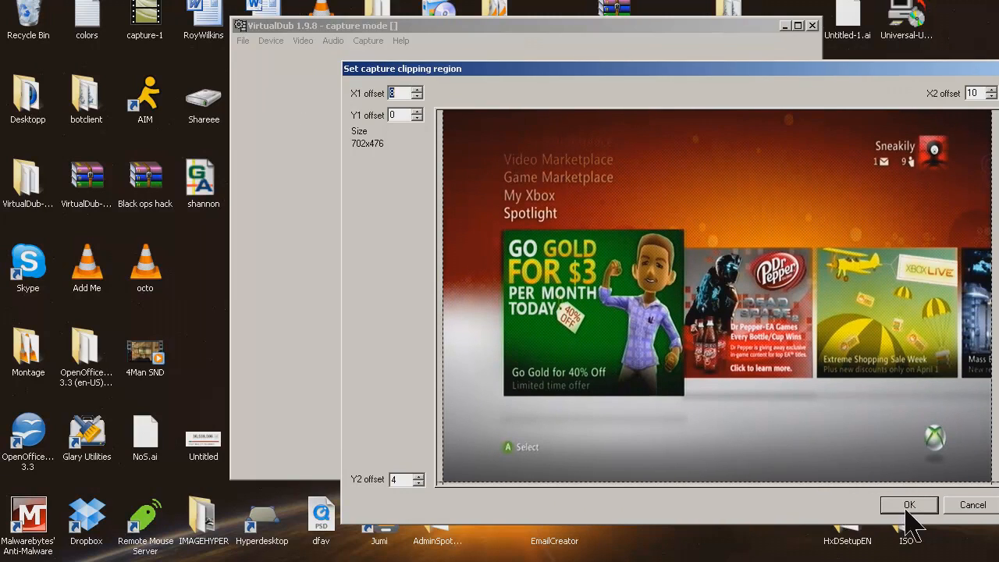
pyautogui.moveTo(855, 409)
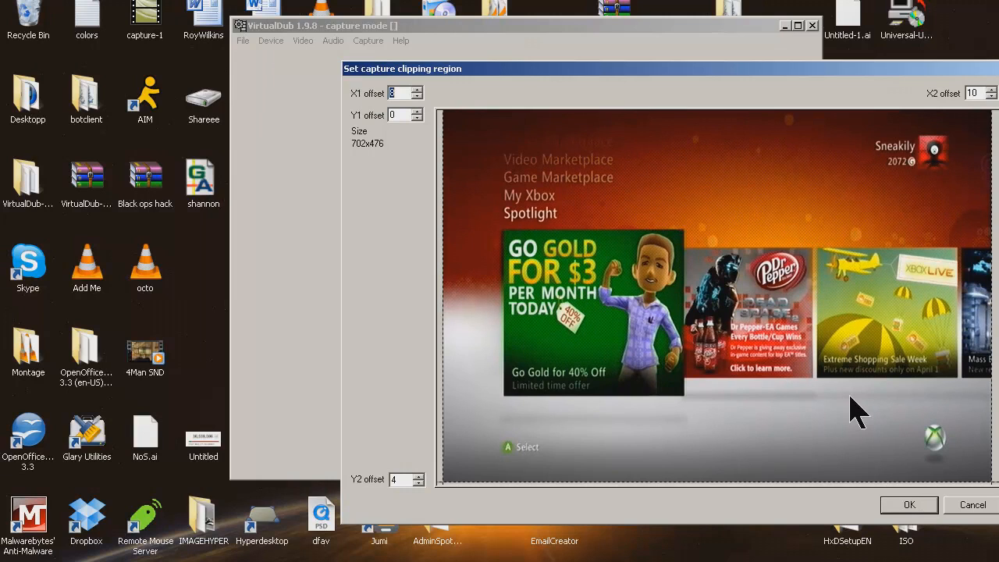
pyautogui.moveTo(347, 89)
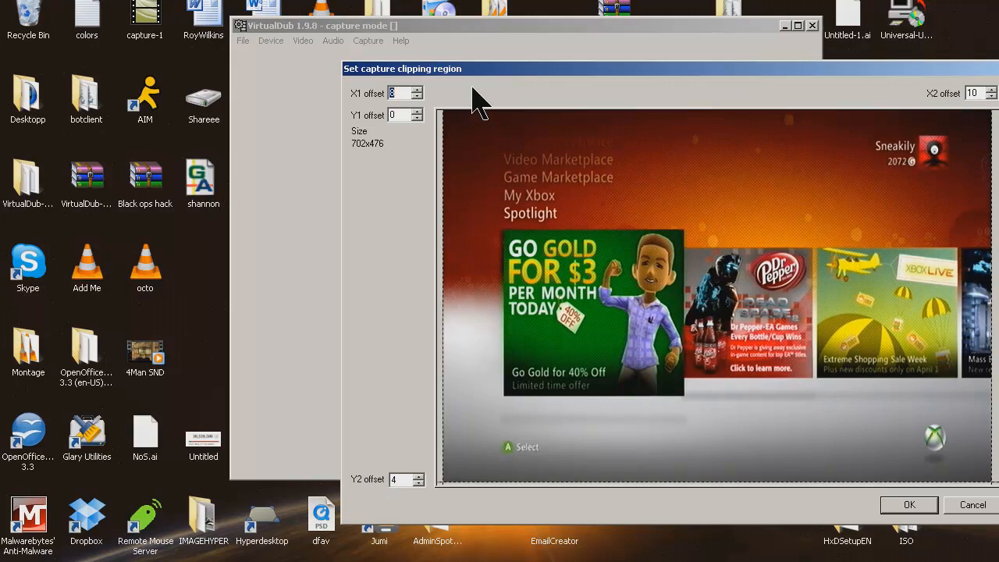
pyautogui.moveTo(390, 172)
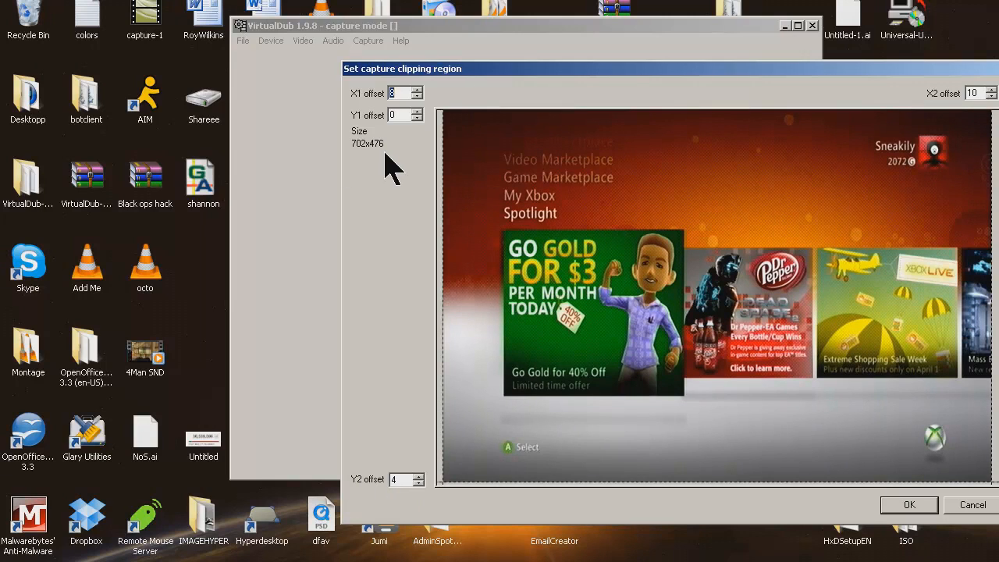
pyautogui.moveTo(421, 293)
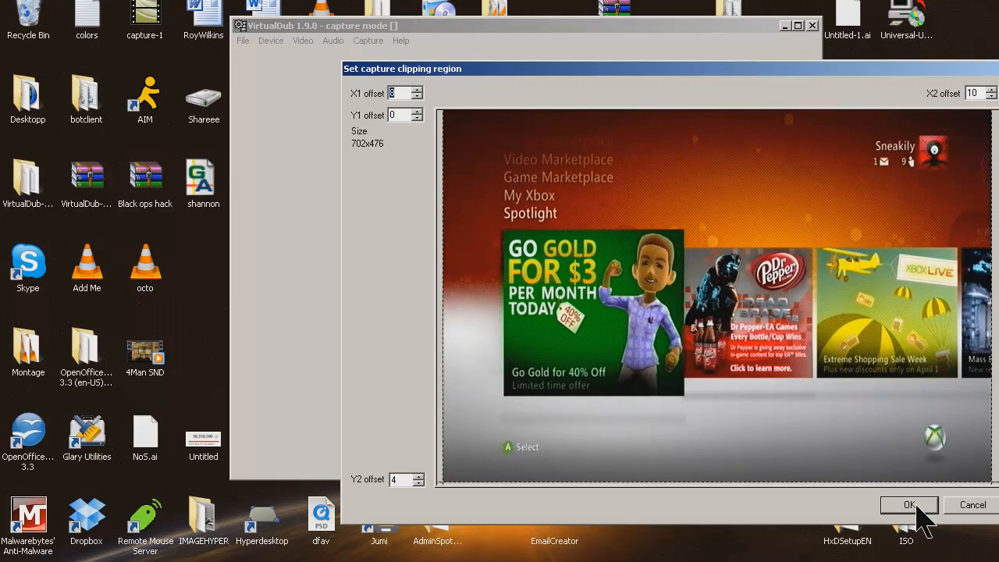
pyautogui.moveTo(972, 507)
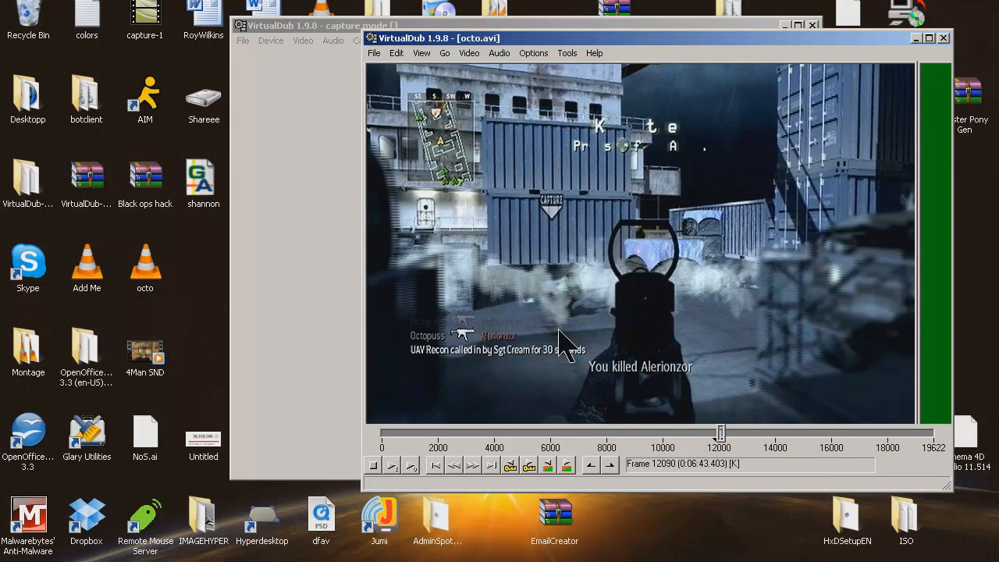
pyautogui.moveTo(624, 59)
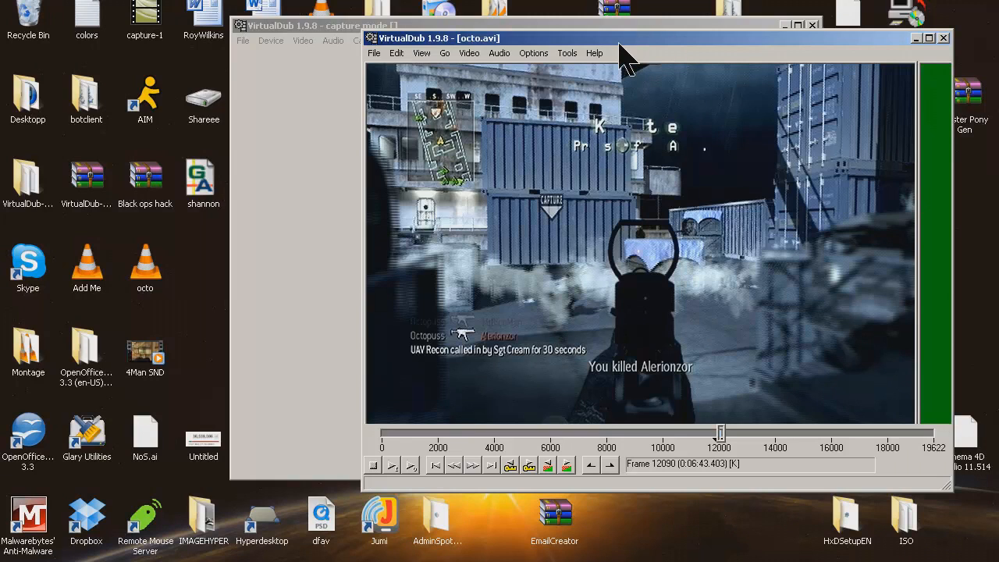
pyautogui.moveTo(624, 62)
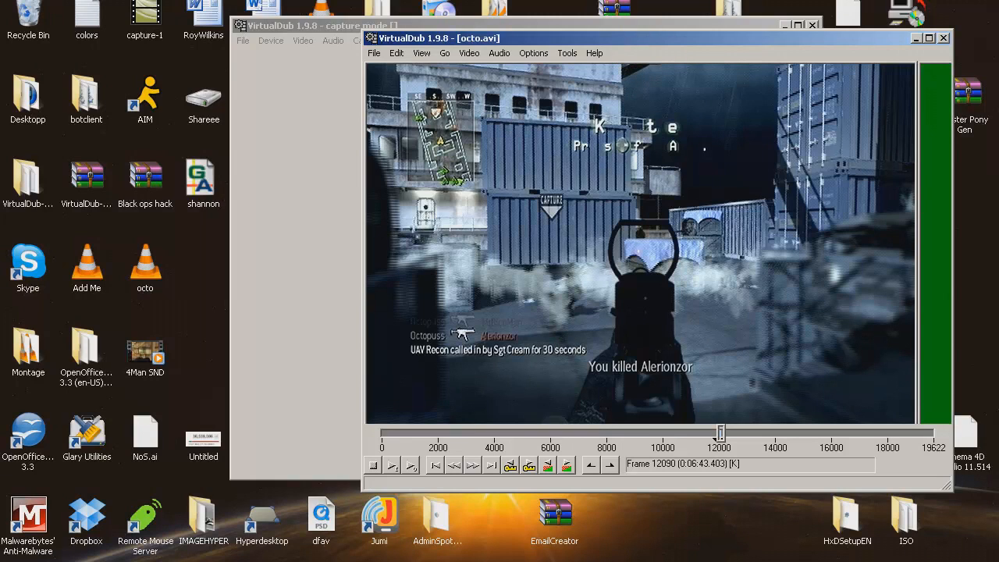
# Maximize the octo.avi window and scrub around frame 12000, stopping at frame 11949.
pyautogui.click(927, 38)
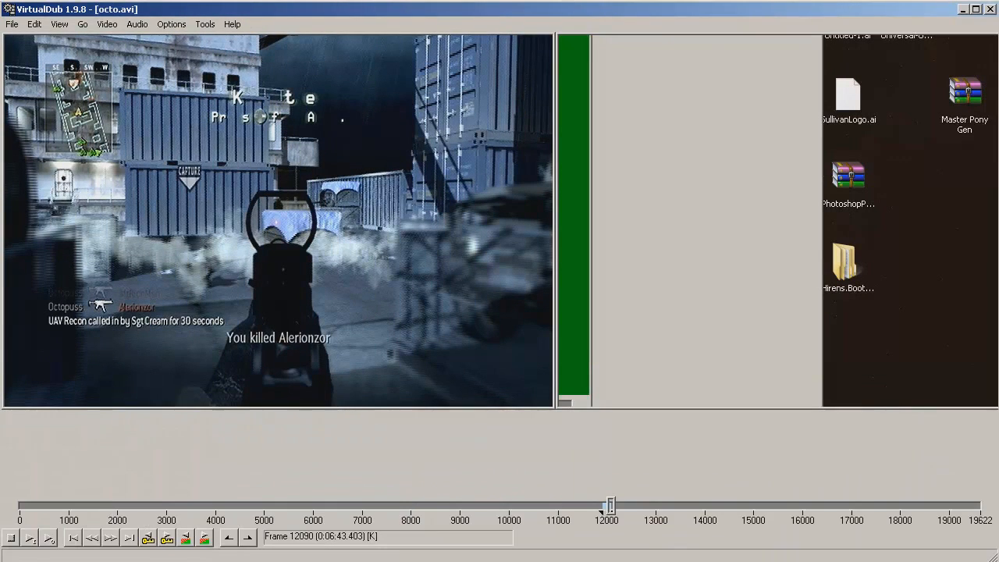
pyautogui.moveTo(610, 505); pyautogui.dragTo(606, 506)
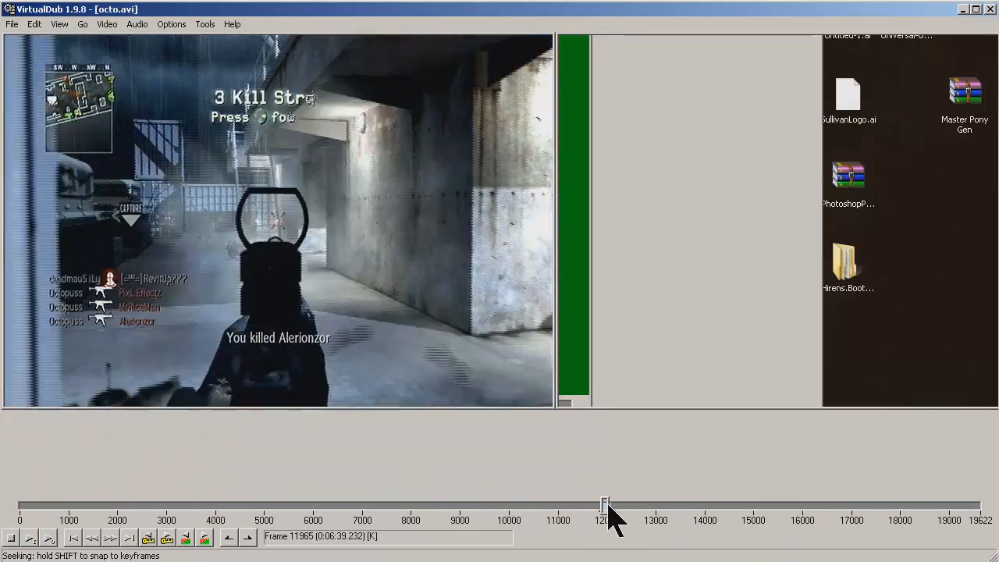
pyautogui.moveTo(606, 506); pyautogui.dragTo(607, 506)
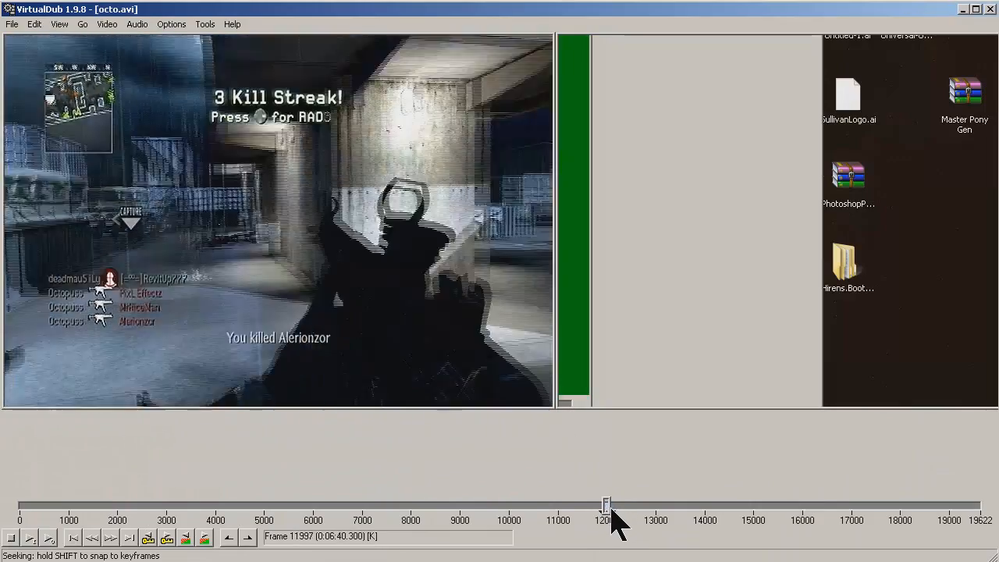
pyautogui.moveTo(605, 506); pyautogui.dragTo(607, 506)
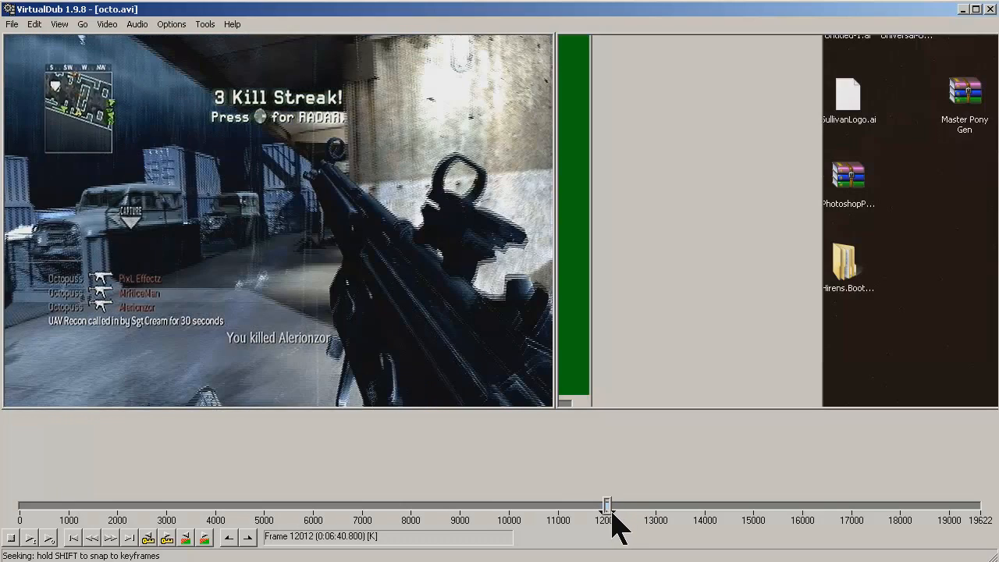
pyautogui.moveTo(607, 505); pyautogui.dragTo(606, 505)
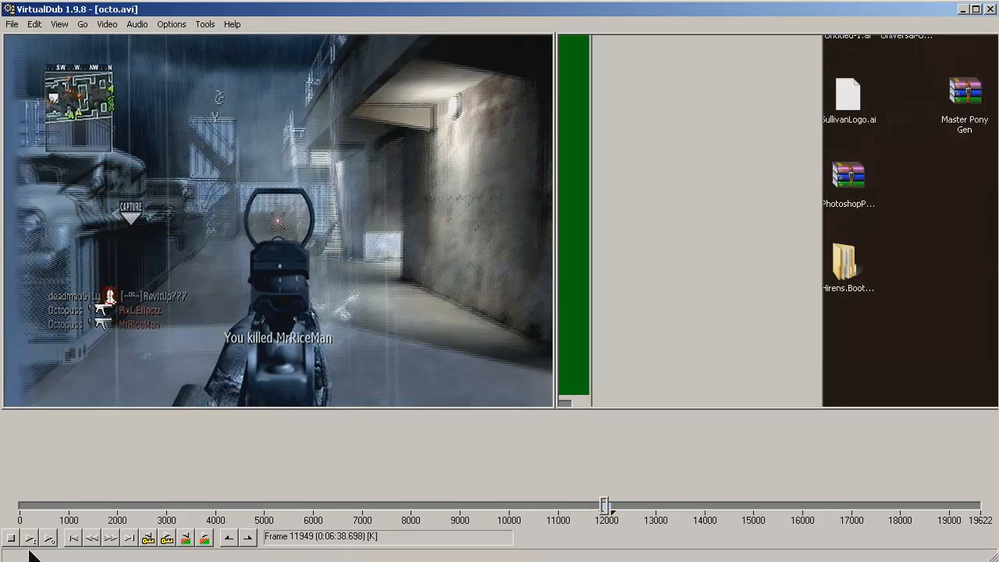
pyautogui.moveTo(137, 28)
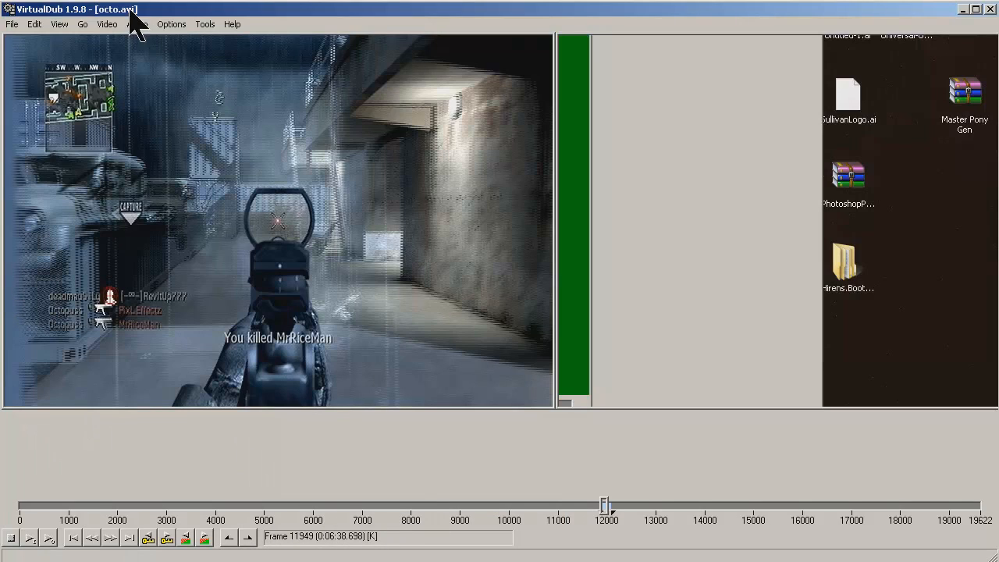
# Add a Yadif Deinterlace filter that keeps the bottom field and discards the top field.
pyautogui.click(106, 24)
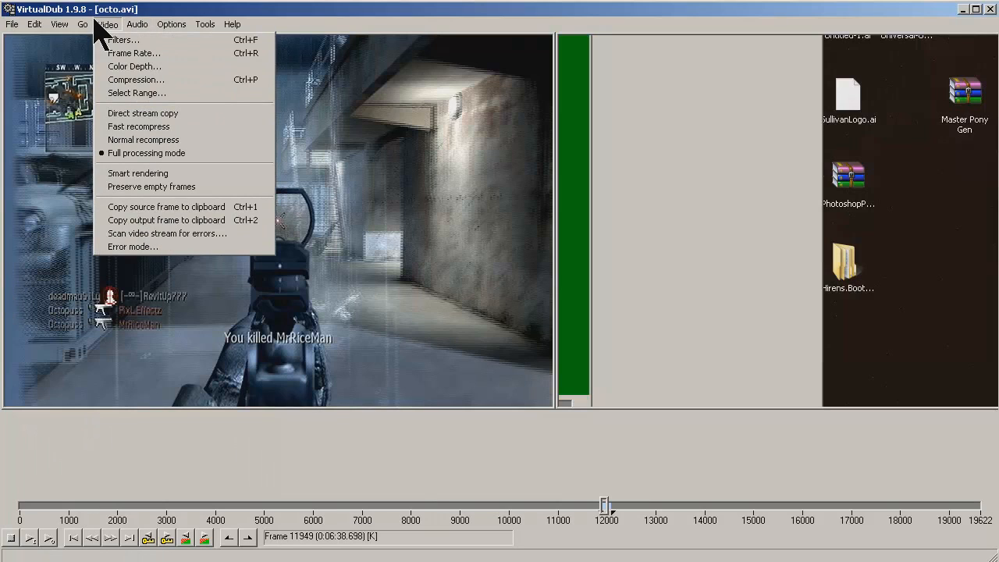
pyautogui.click(122, 41)
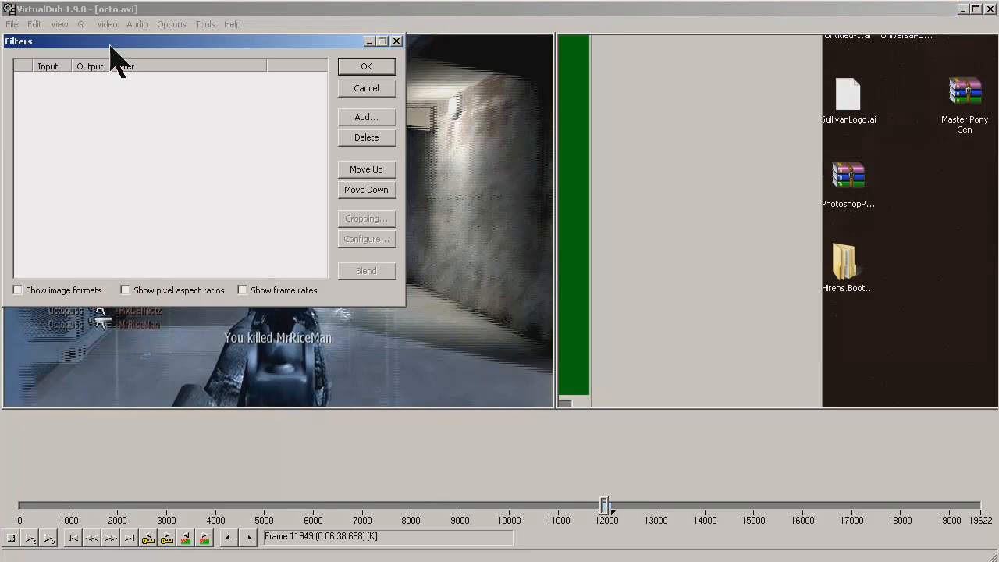
pyautogui.click(366, 116)
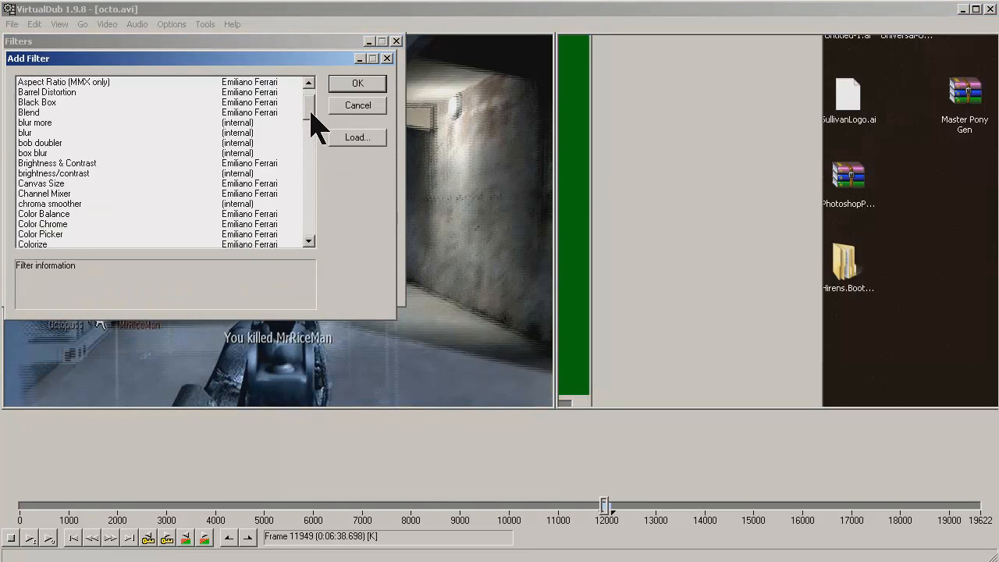
pyautogui.click(38, 194)
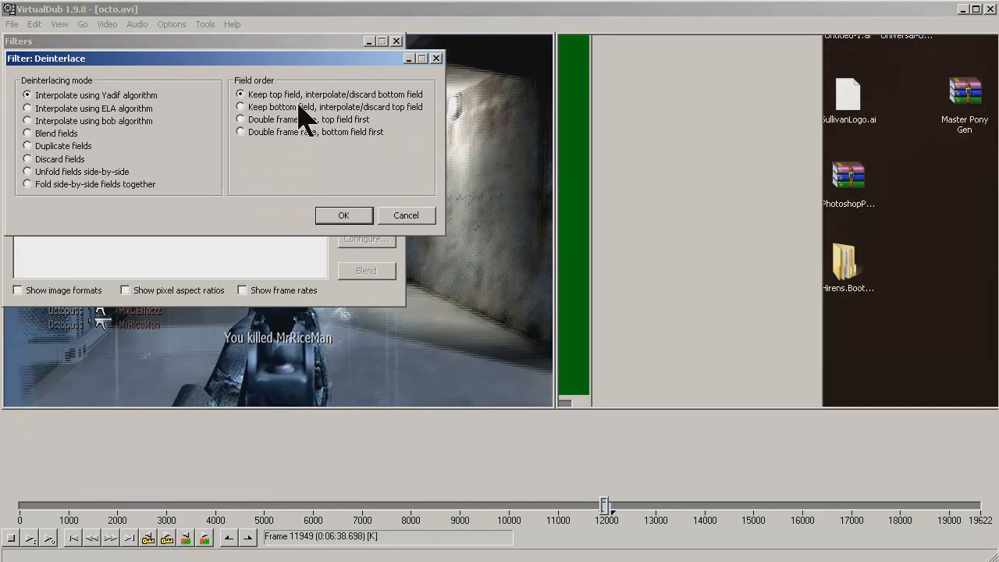
pyautogui.click(240, 106)
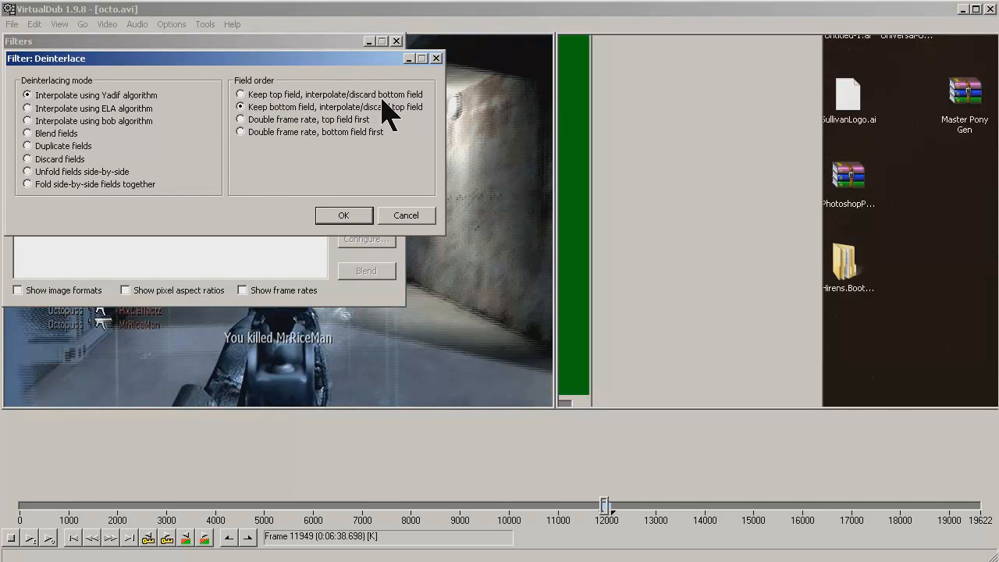
pyautogui.moveTo(300, 315)
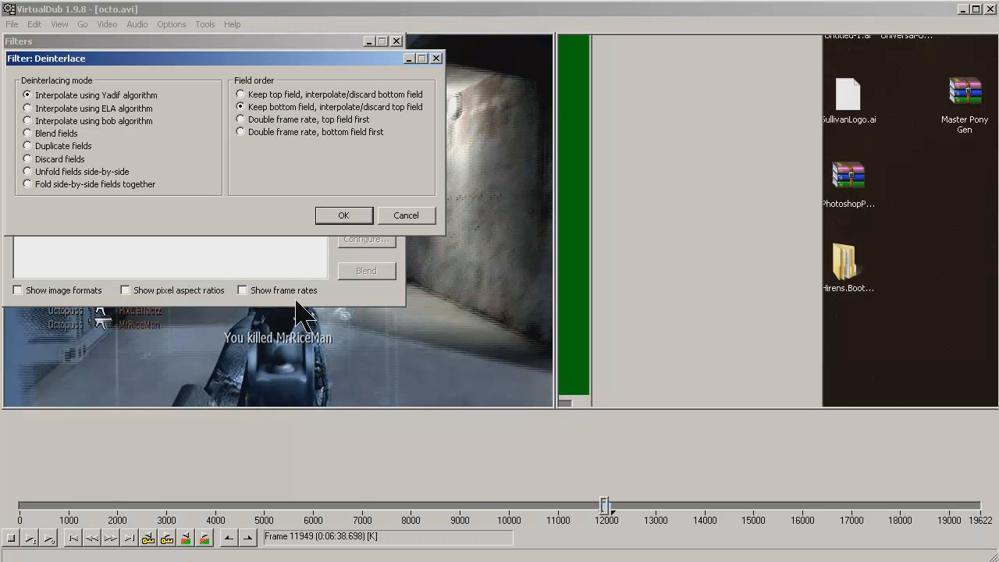
pyautogui.moveTo(343, 215)
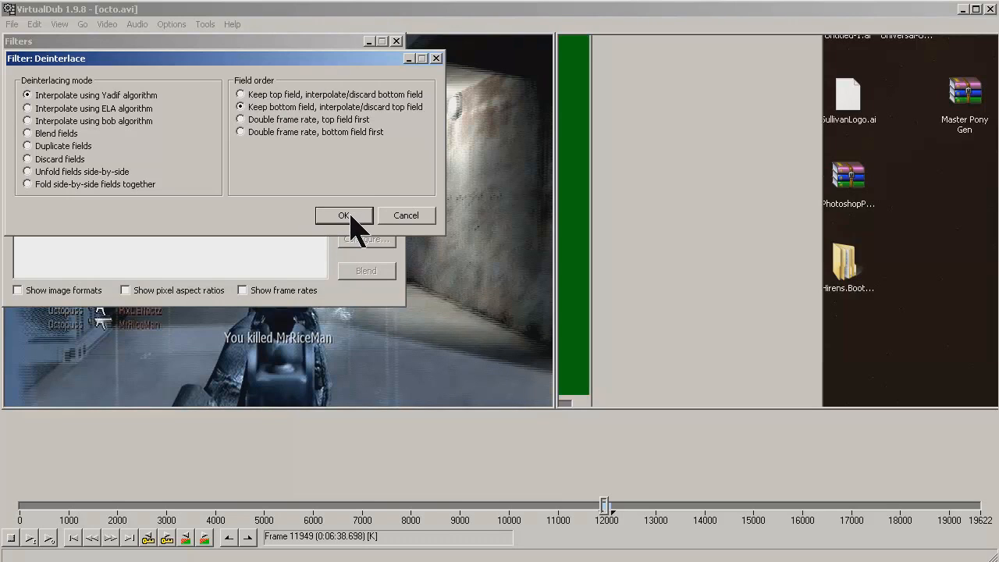
pyautogui.click(343, 216)
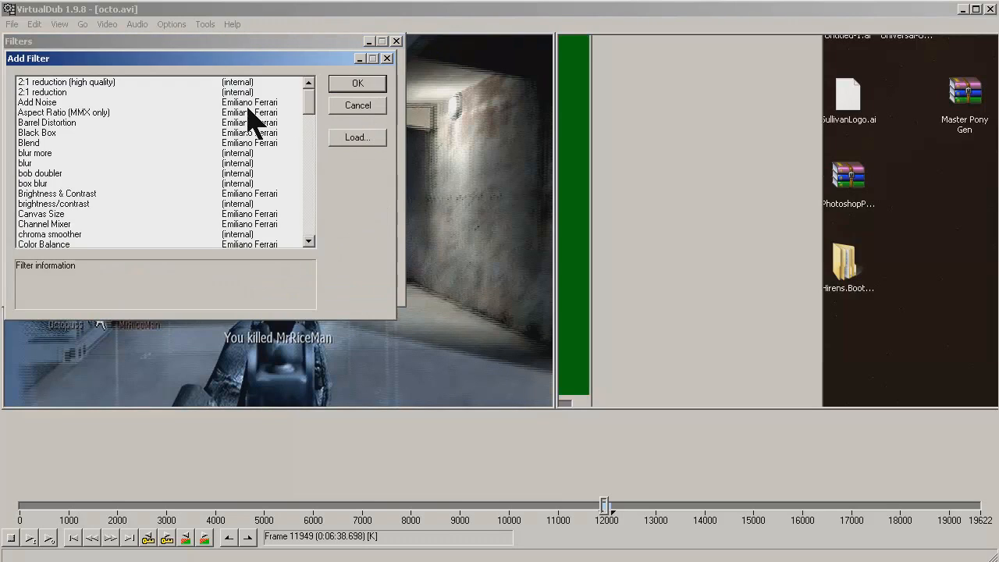
# Browse the filter list past Brightness & Contrast, add Black Box, then cancel its settings.
pyautogui.scroll(-3)
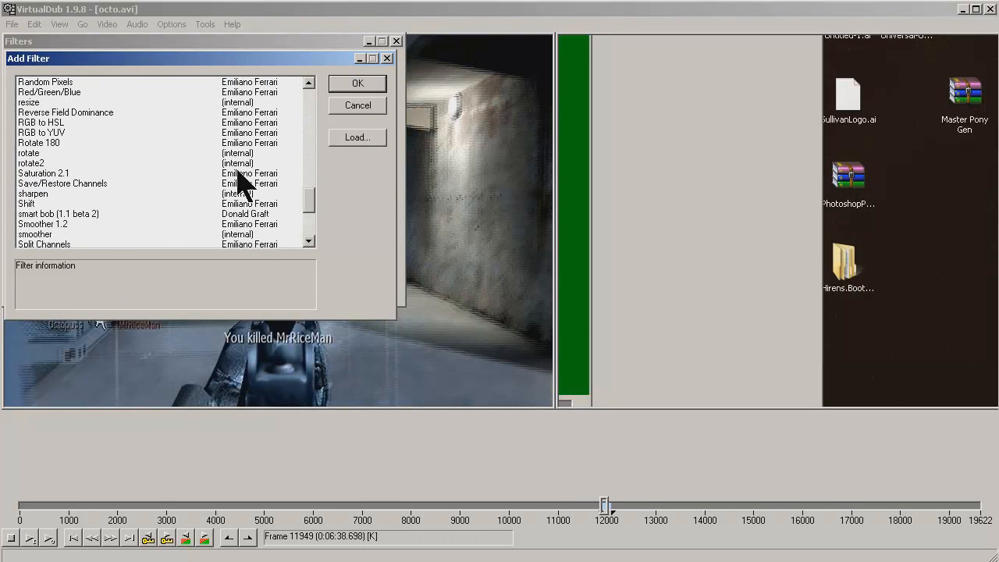
pyautogui.scroll(-3)
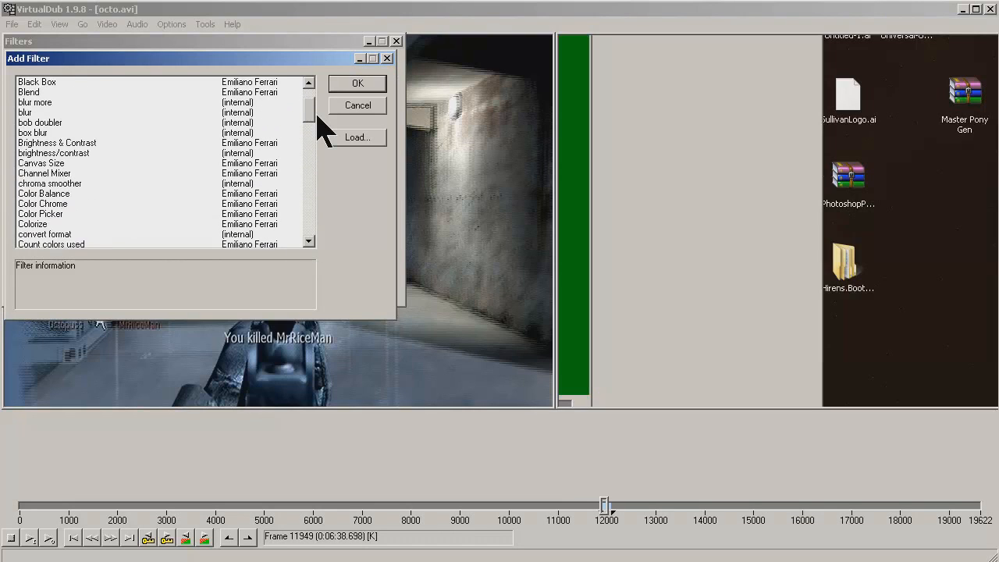
pyautogui.click(53, 202)
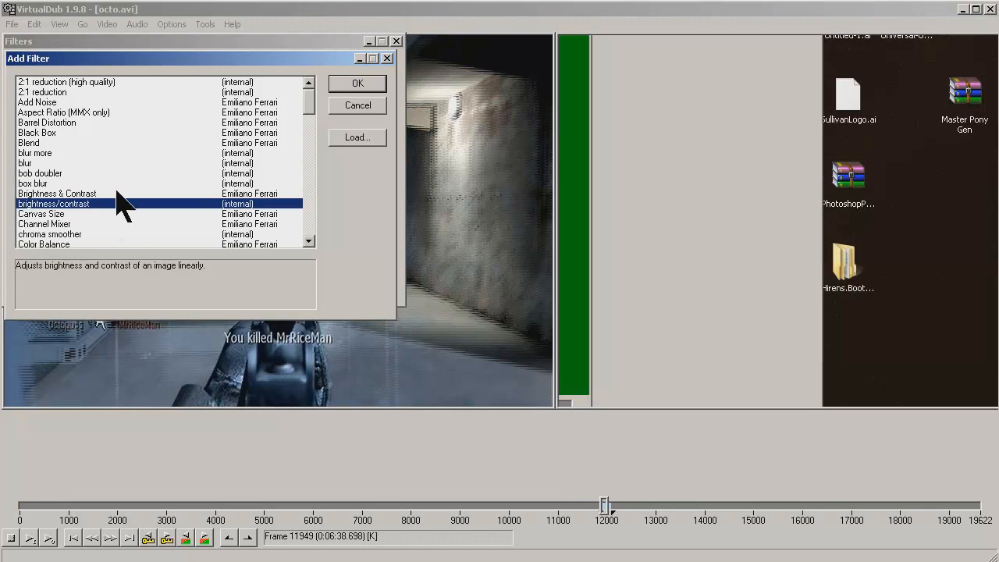
pyautogui.click(56, 193)
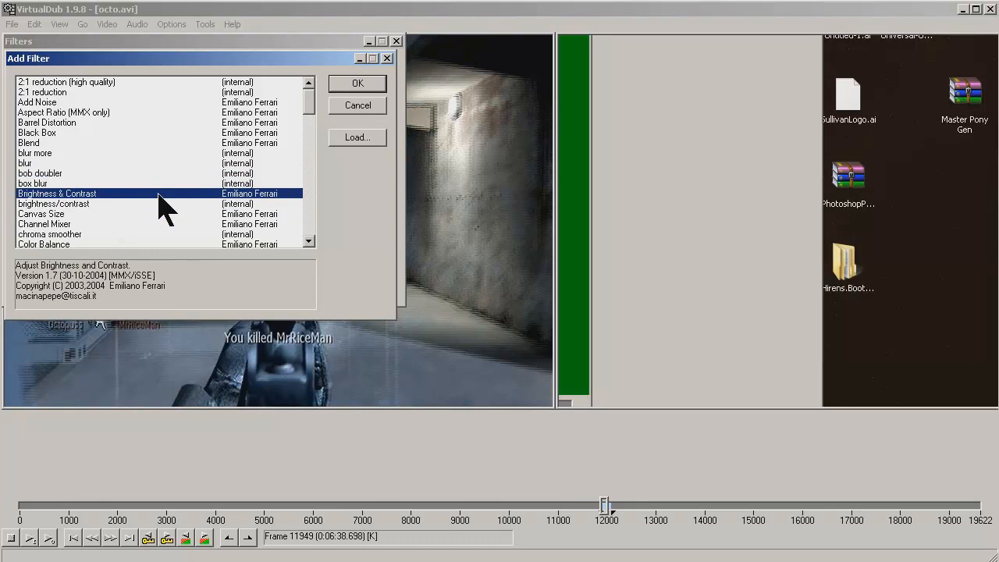
pyautogui.click(38, 132)
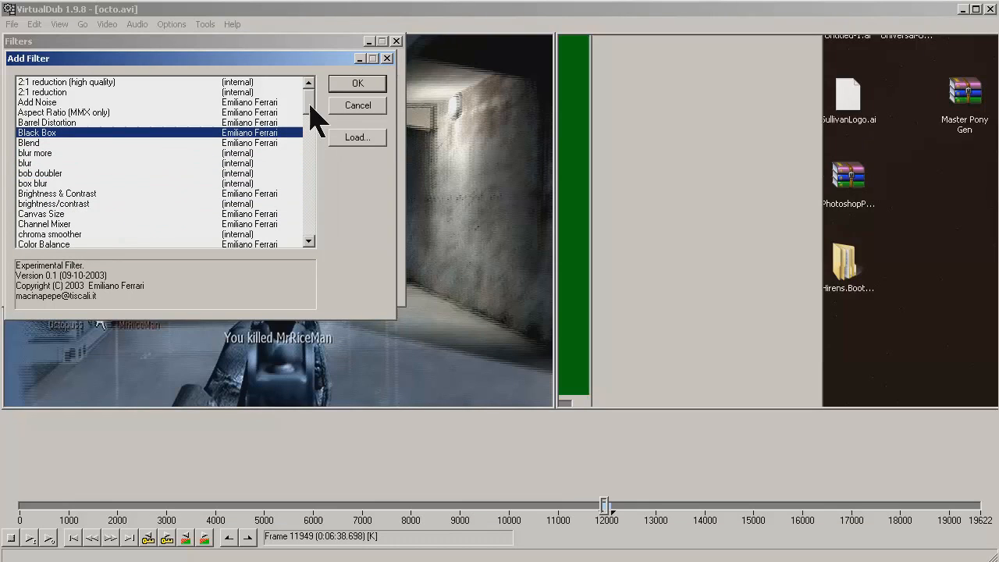
pyautogui.click(358, 83)
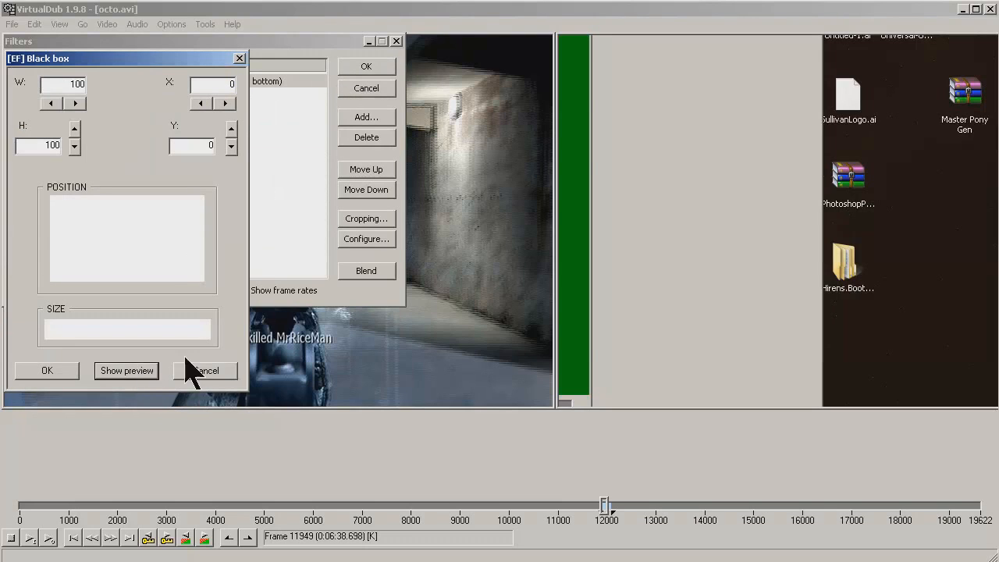
pyautogui.click(125, 369)
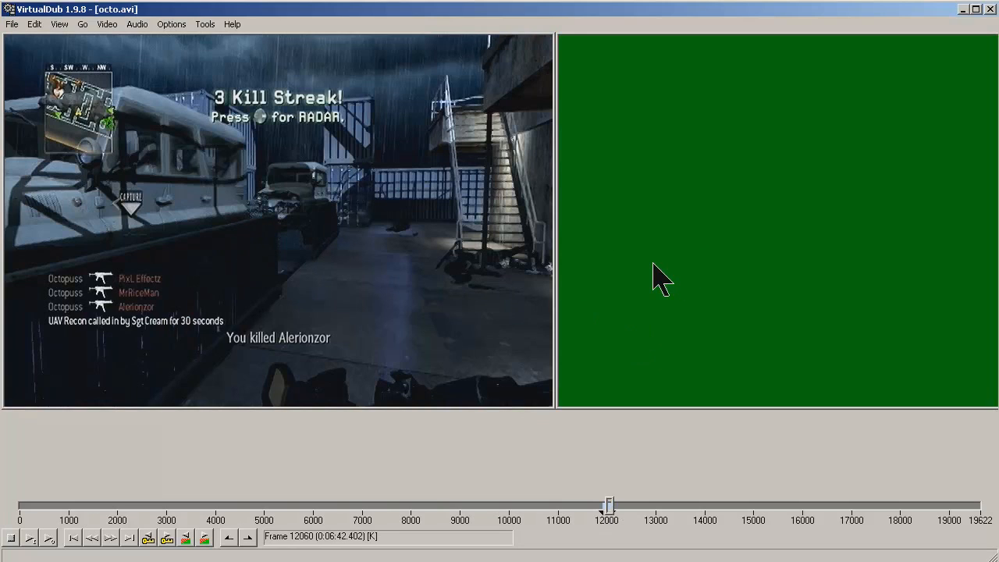
pyautogui.moveTo(203, 218)
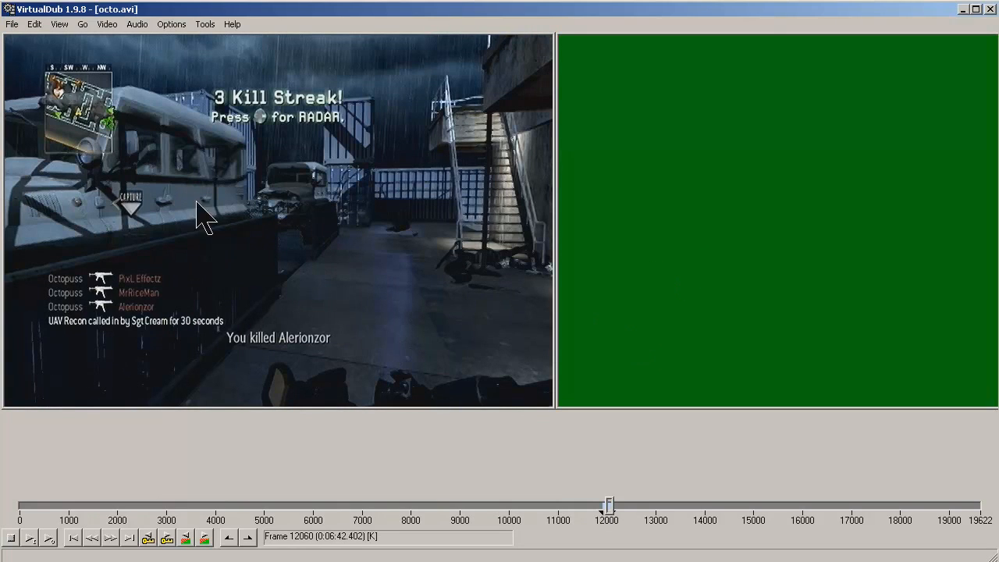
pyautogui.moveTo(253, 382)
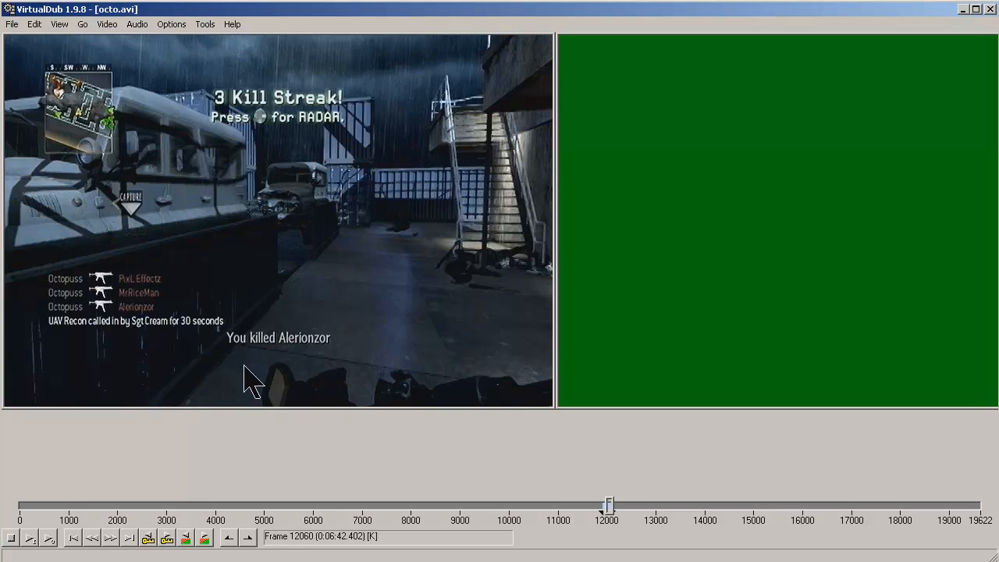
pyautogui.moveTo(663, 390)
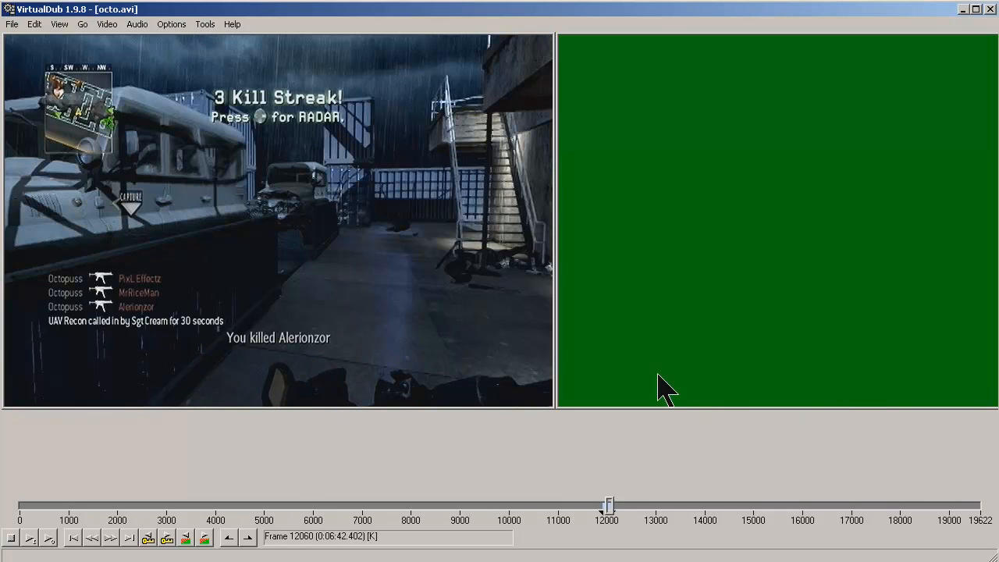
# Bring up the Video menu with its Compression entry.
pyautogui.click(106, 24)
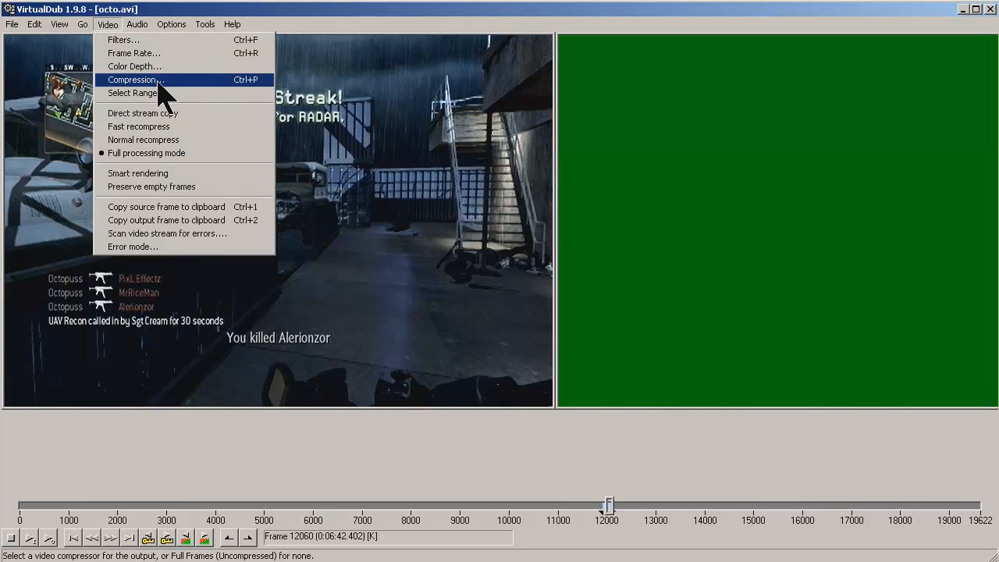
# Compare the x264vfw H.264 and XviD MPEG-4 codecs in the compression list.
pyautogui.click(132, 79)
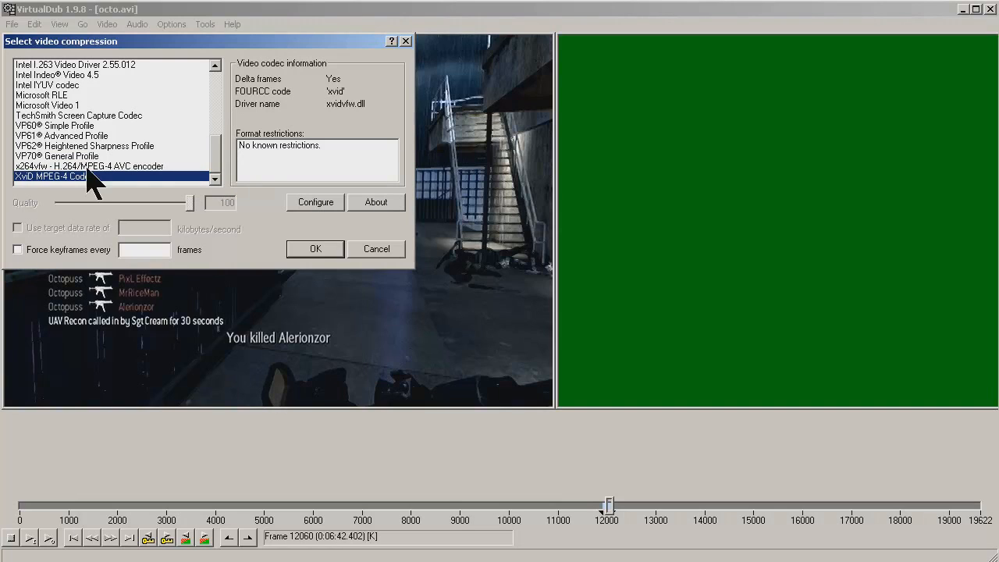
pyautogui.click(89, 165)
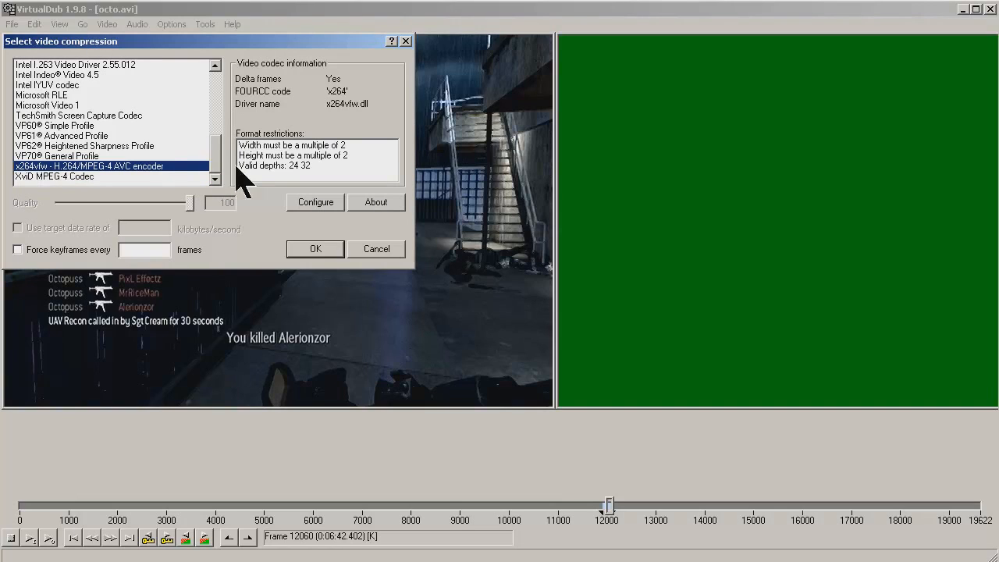
pyautogui.click(55, 175)
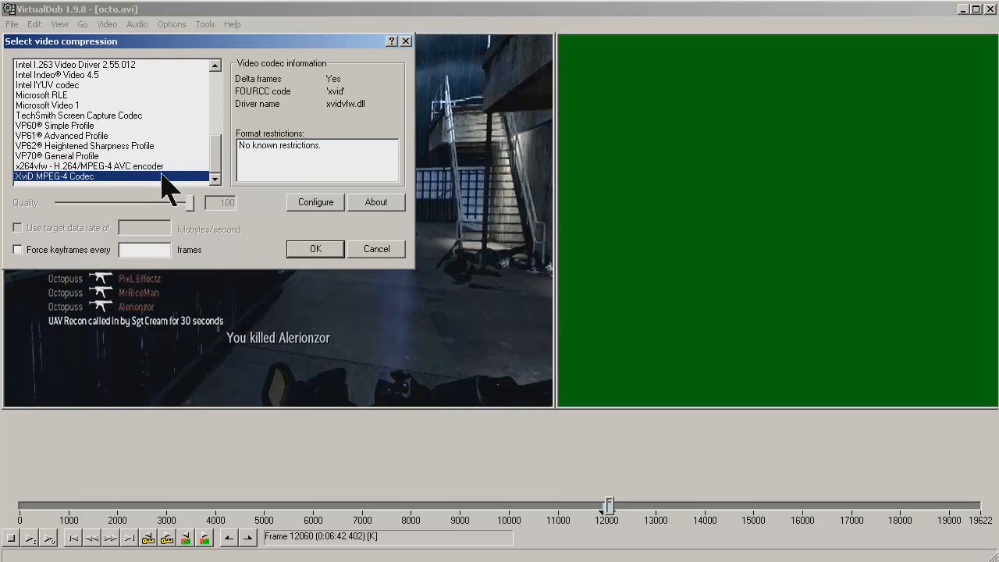
pyautogui.click(90, 165)
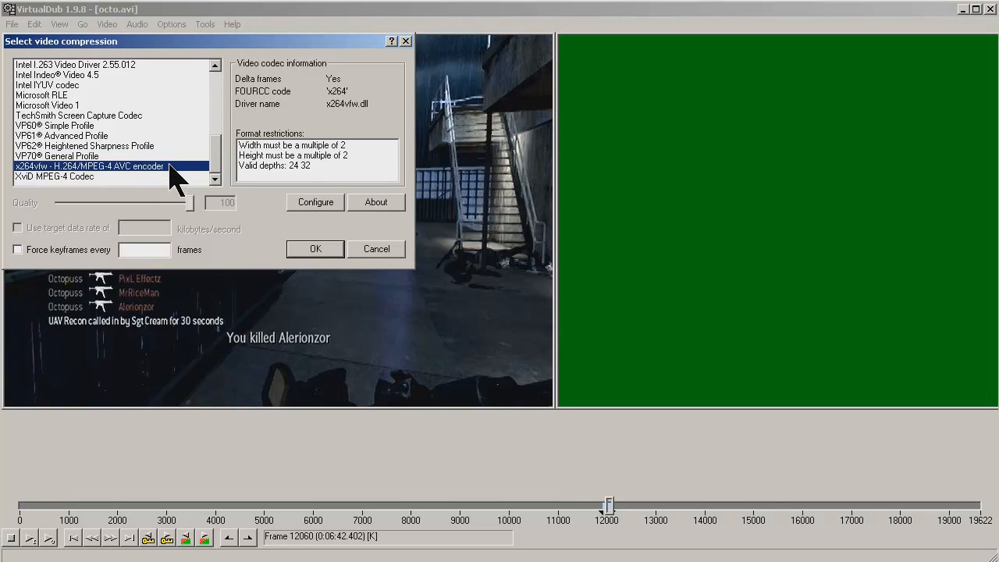
pyautogui.click(55, 175)
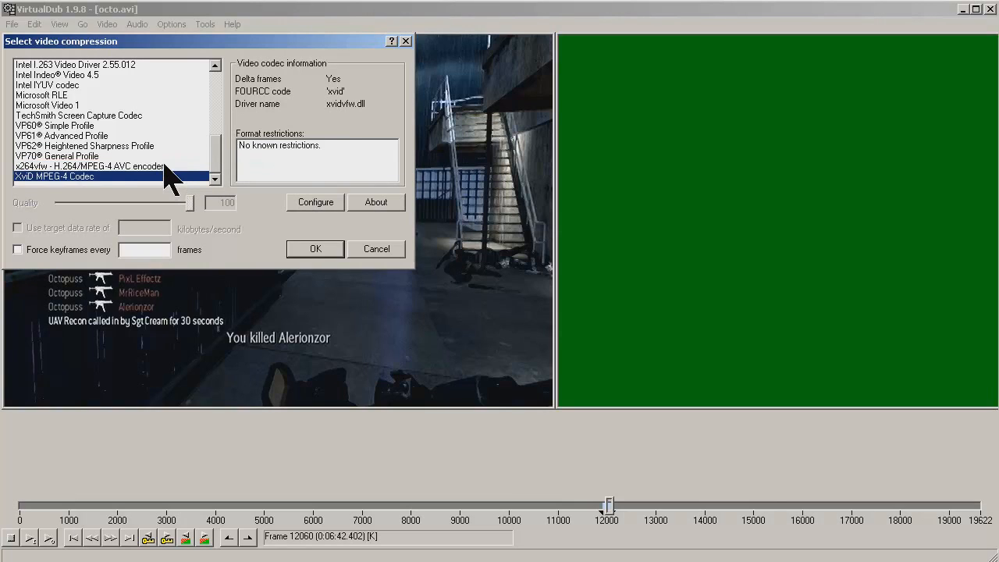
pyautogui.click(89, 165)
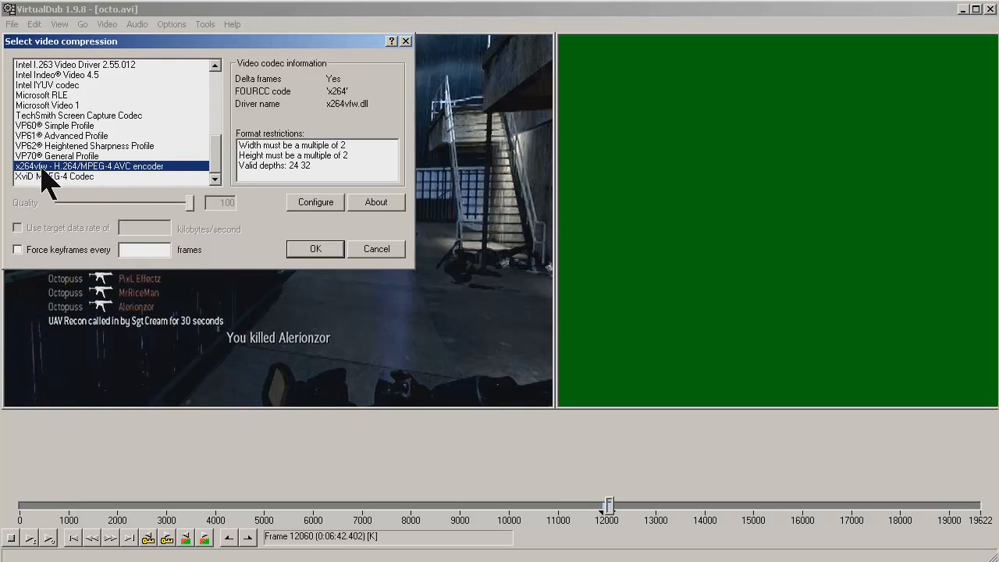
pyautogui.moveTo(59, 190)
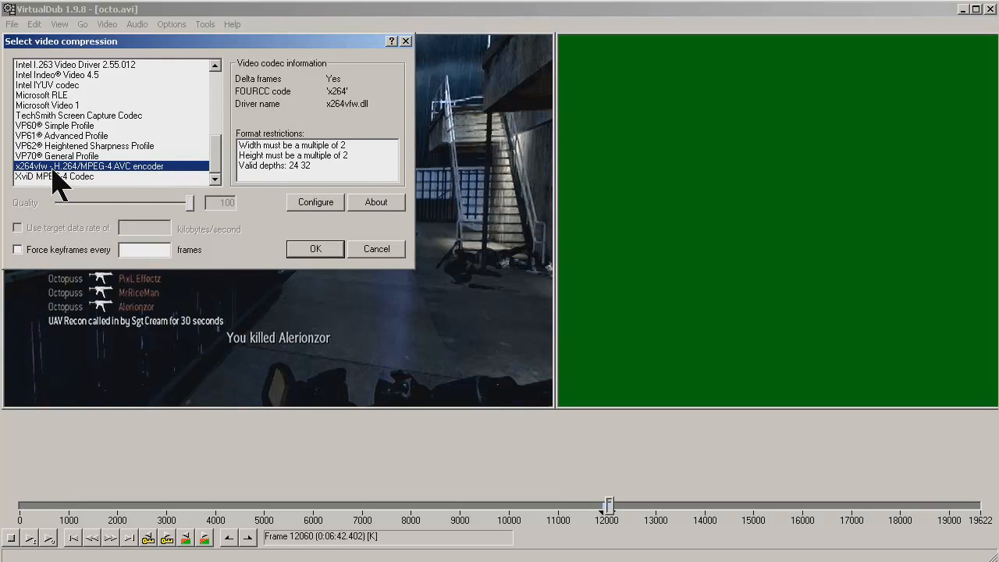
pyautogui.moveTo(93, 184)
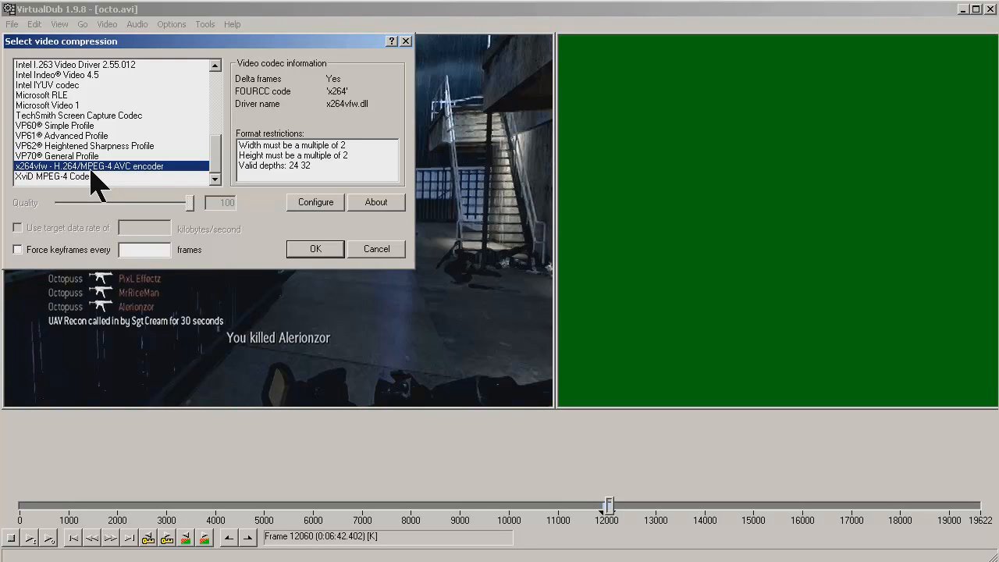
pyautogui.moveTo(305, 179)
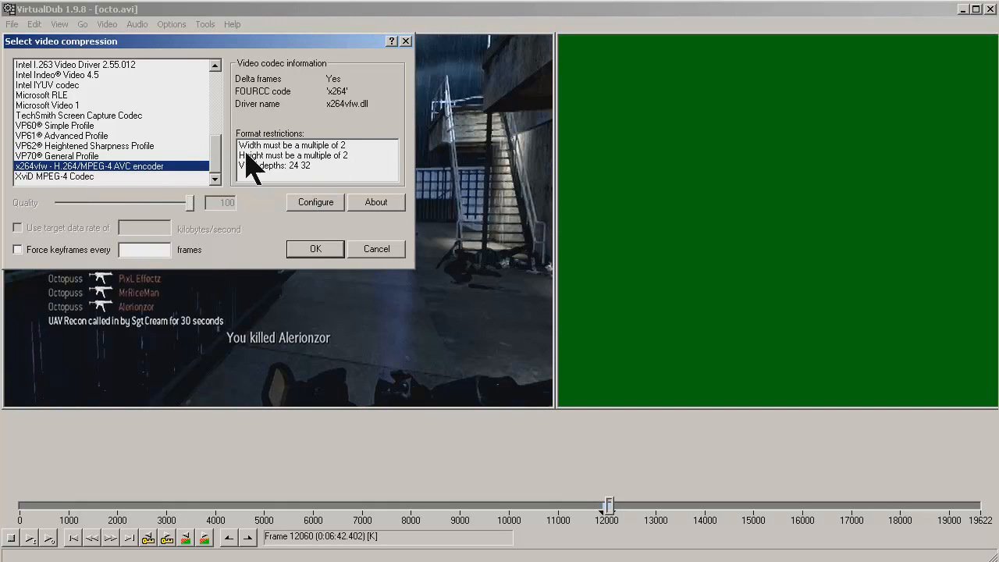
pyautogui.moveTo(359, 148)
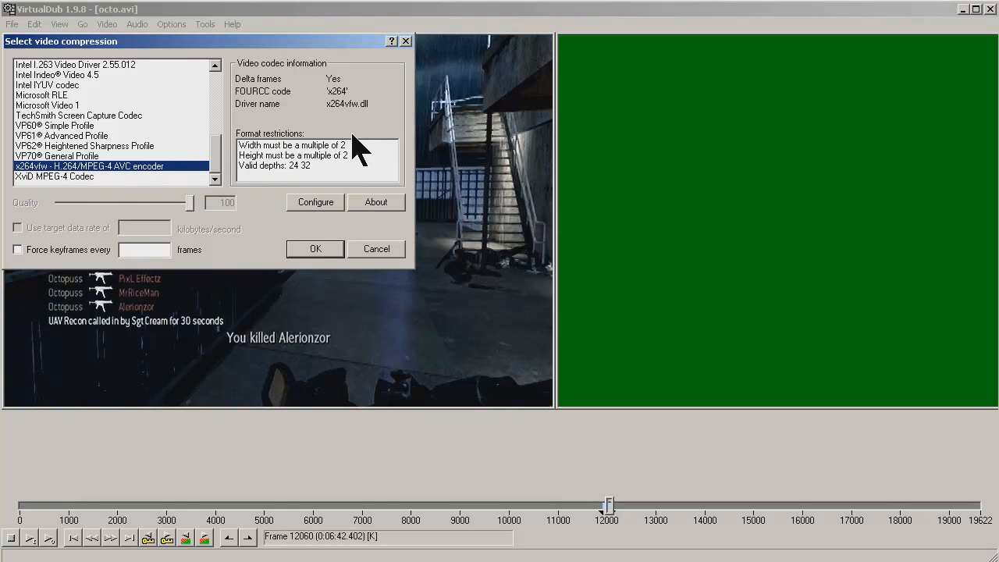
pyautogui.moveTo(335, 168)
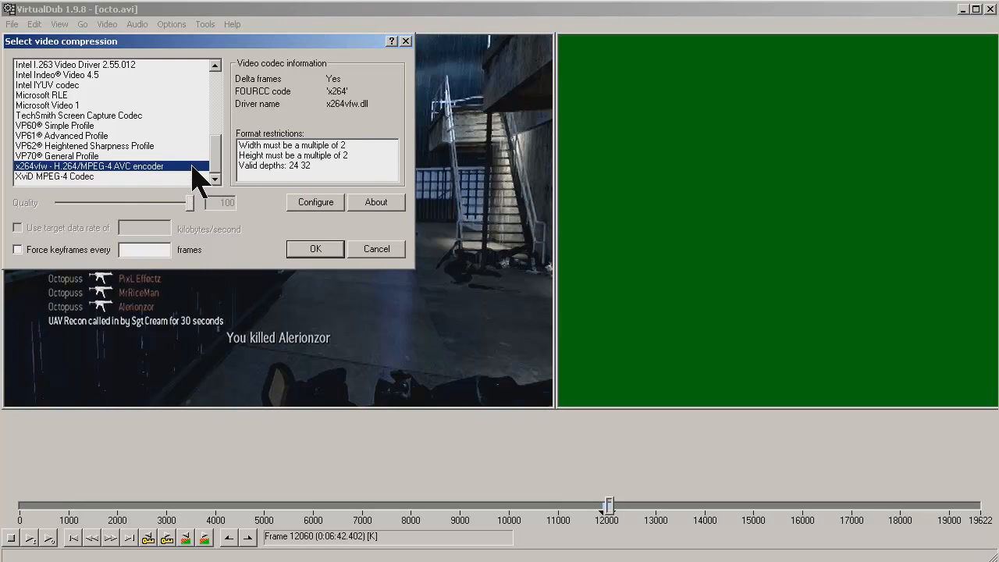
# Settle on the XviD MPEG-4 Codec as the output video compressor and confirm it.
pyautogui.click(55, 175)
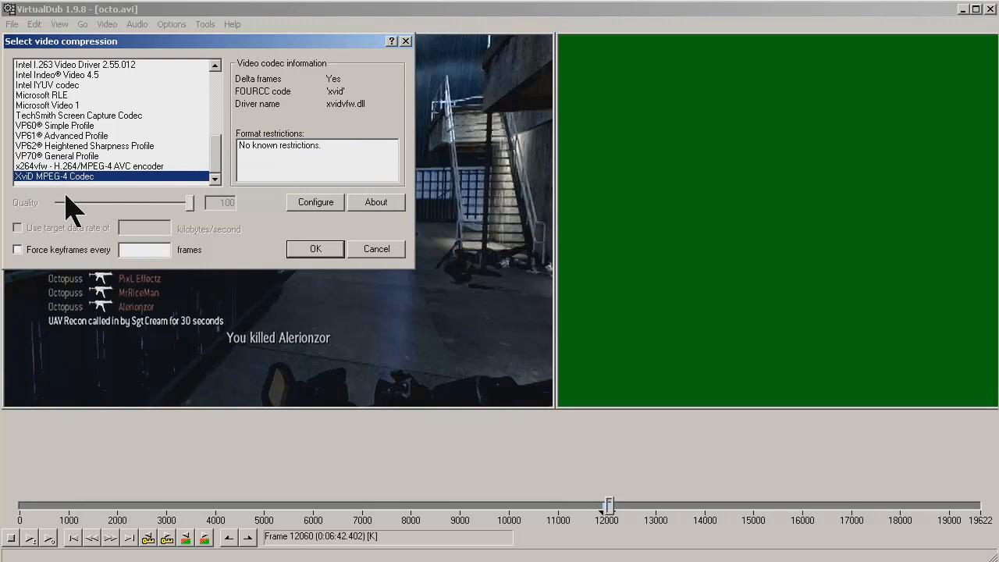
pyautogui.click(89, 165)
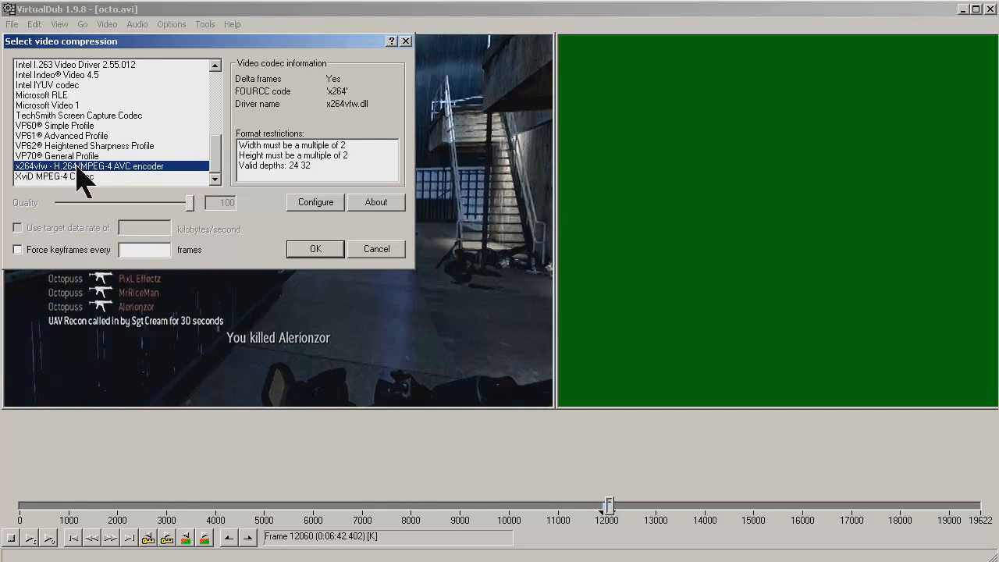
pyautogui.click(55, 175)
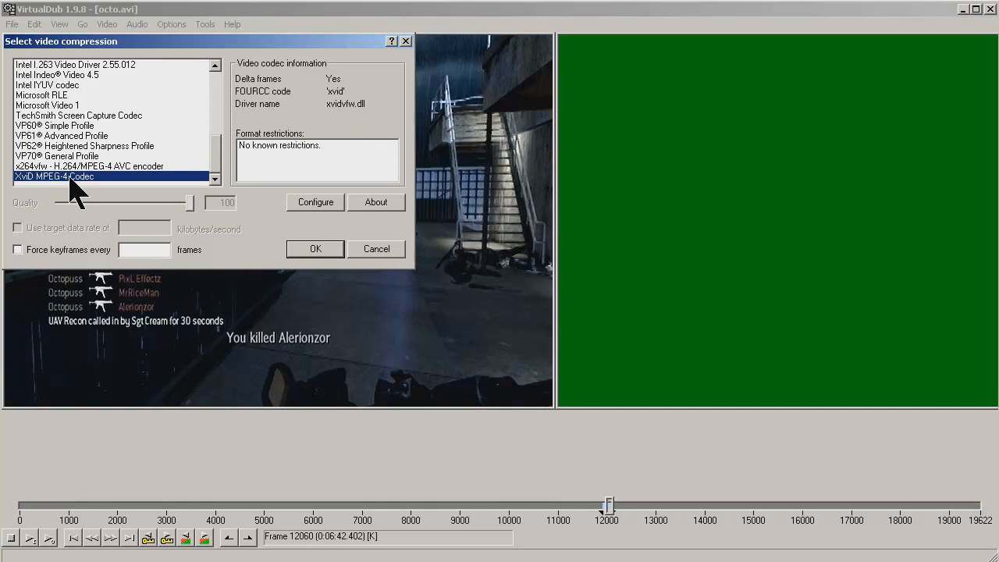
pyautogui.moveTo(315, 248)
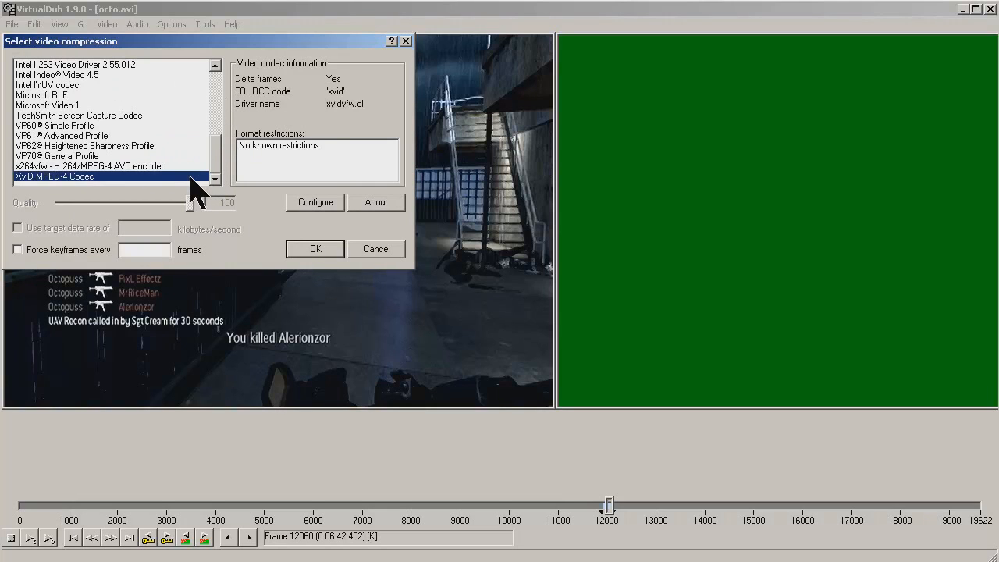
pyautogui.click(36, 25)
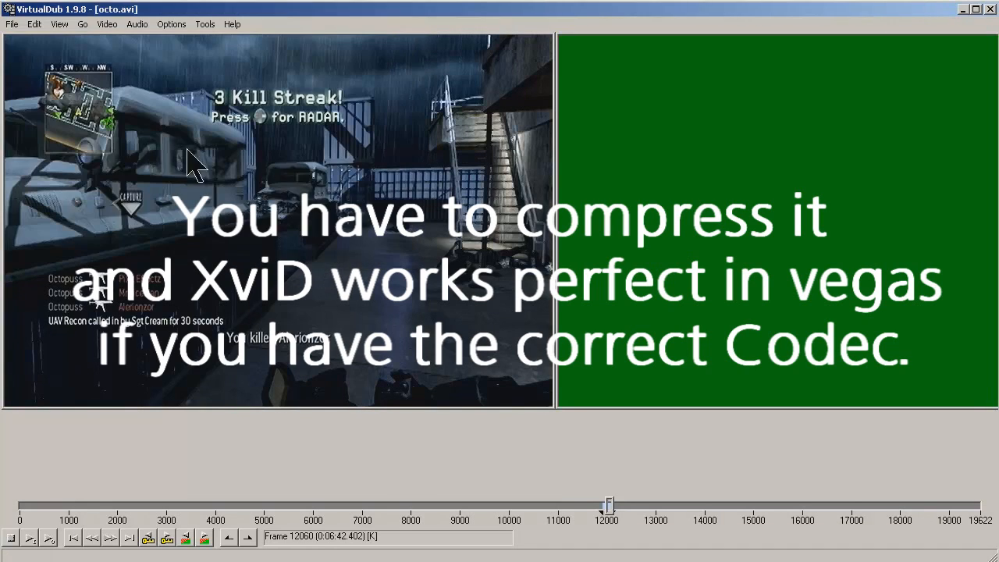
# Save the compressed clip as an AVI file on the Desktop.
pyautogui.click(13, 25)
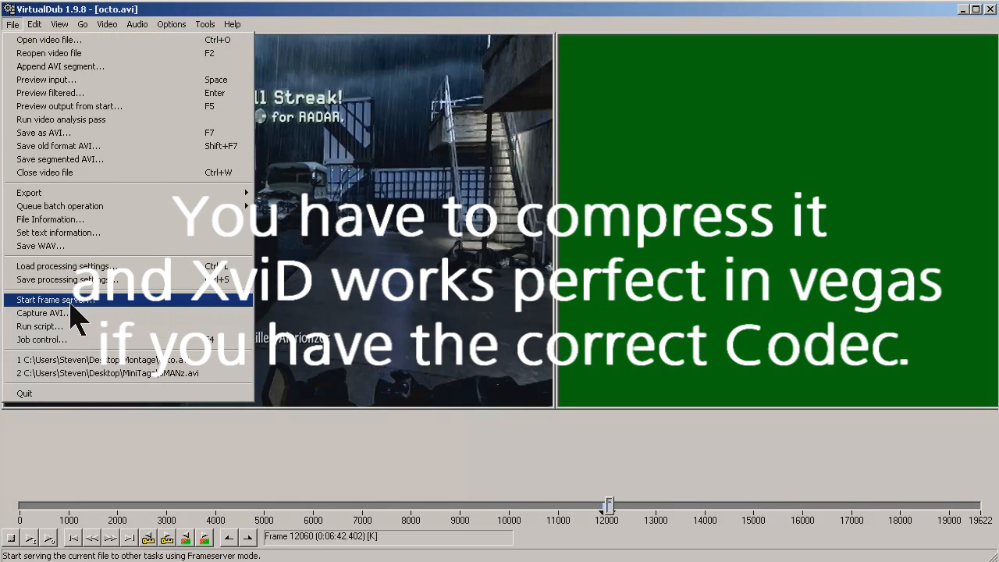
pyautogui.moveTo(55, 132)
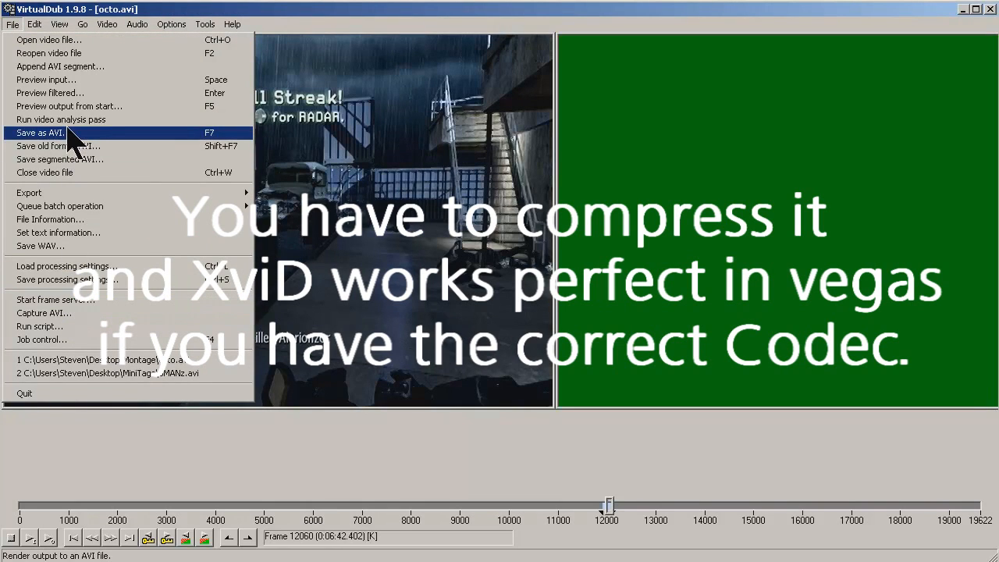
pyautogui.click(41, 133)
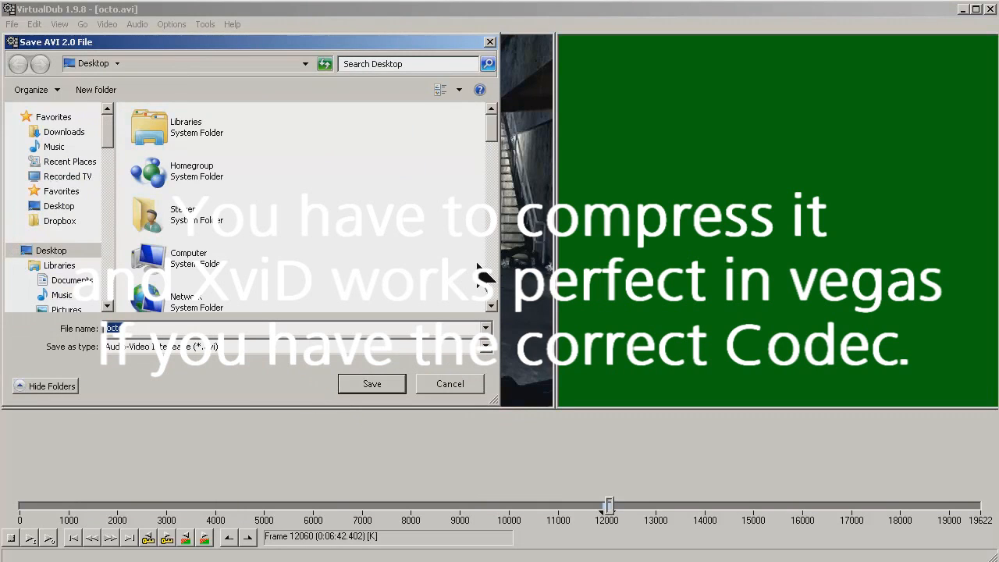
pyautogui.moveTo(377, 425)
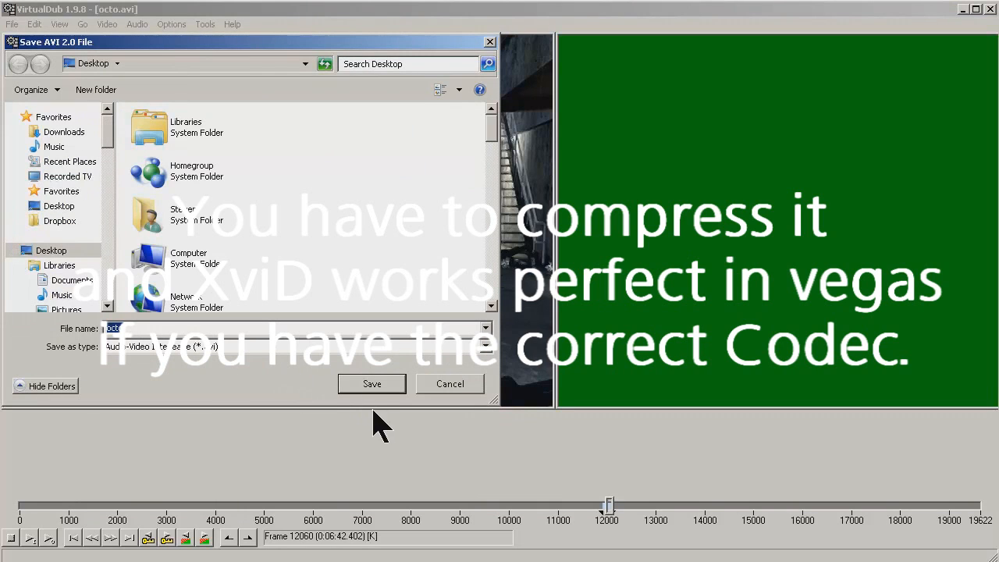
pyautogui.click(371, 383)
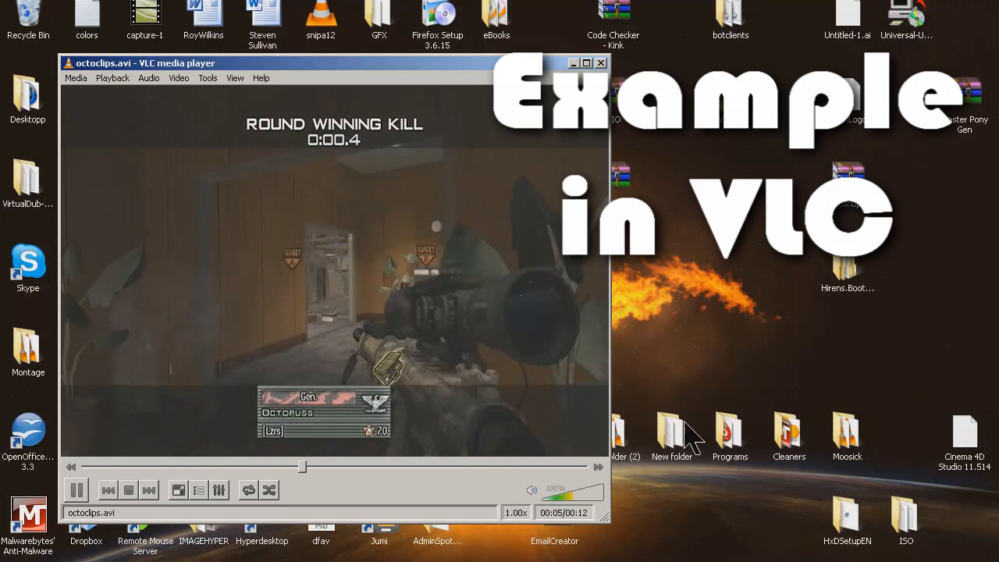
# Play octoclips.avi in VLC to check the deinterlaced output.
pyautogui.click(599, 62)
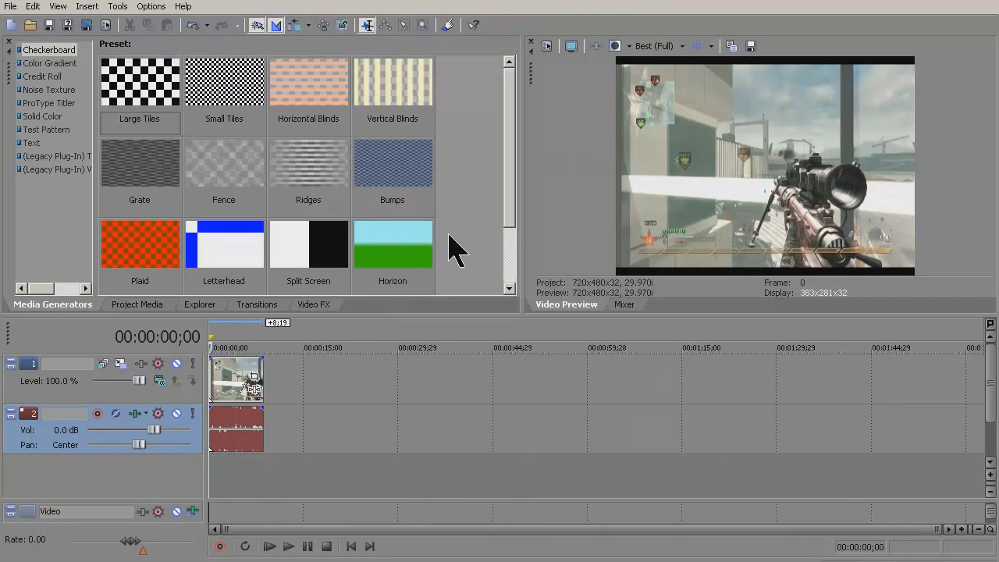
pyautogui.moveTo(235, 461)
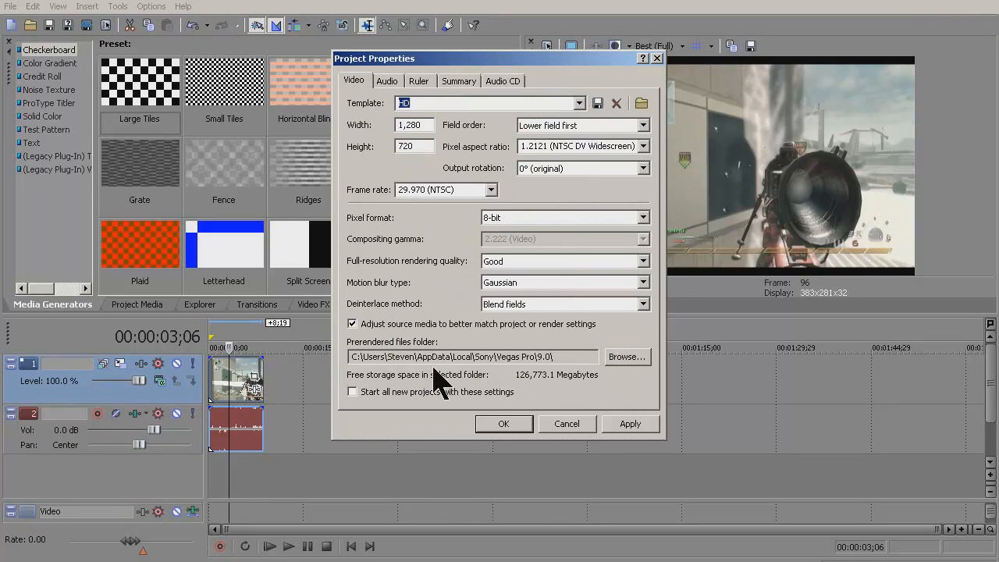
pyautogui.moveTo(429, 132)
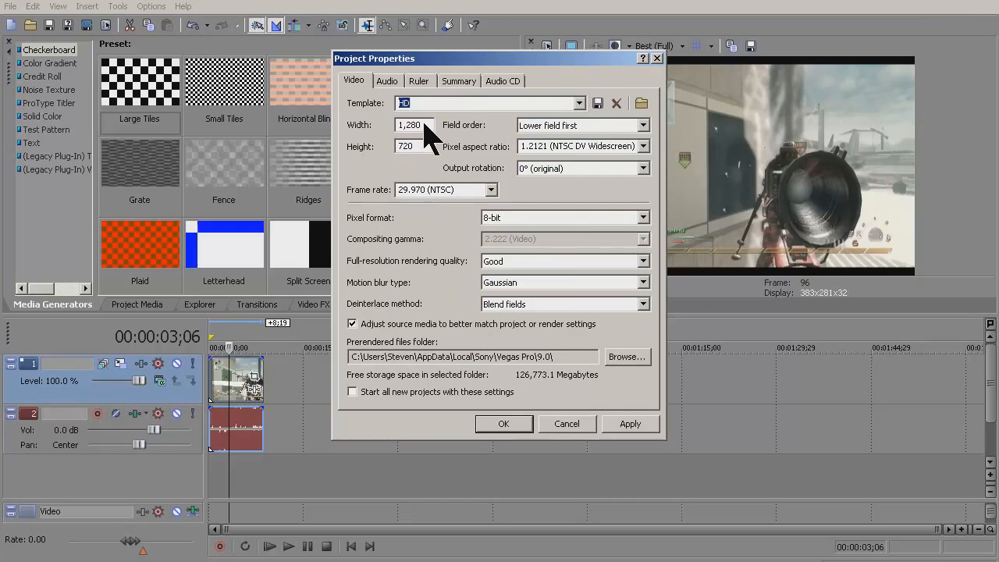
pyautogui.moveTo(596, 156)
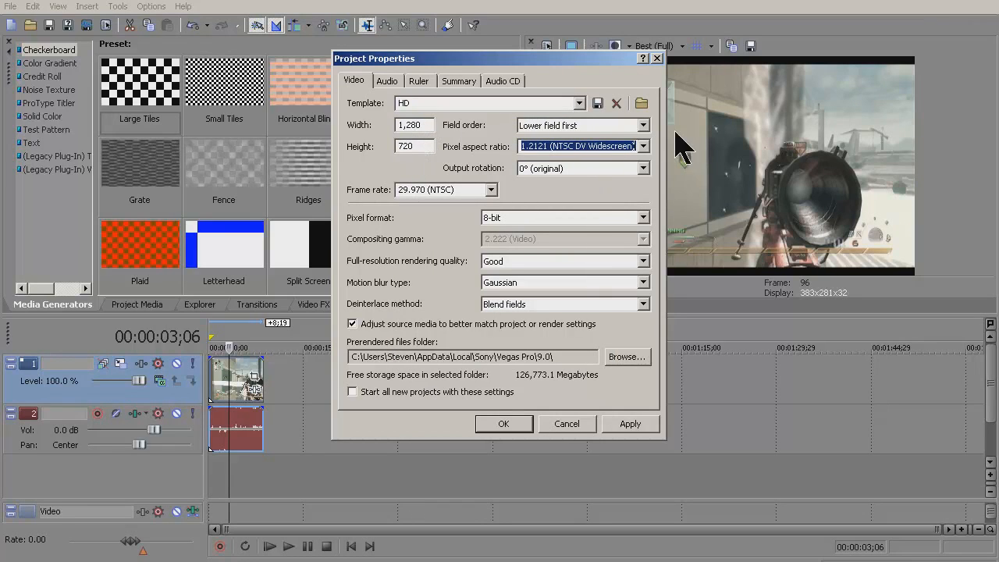
# Apply the 1280×720 HD project template at 29.97 fps and confirm it.
pyautogui.click(643, 124)
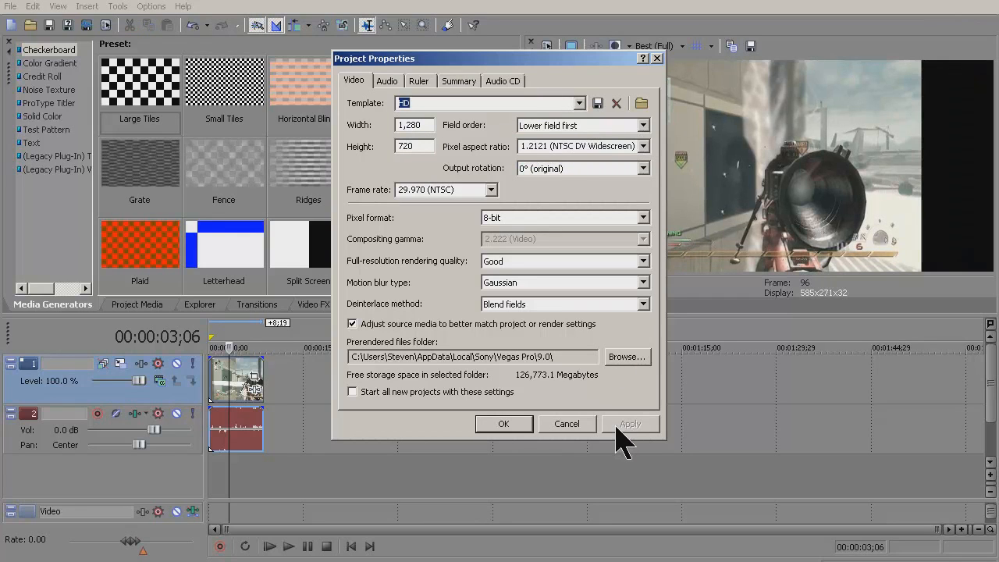
pyautogui.click(502, 423)
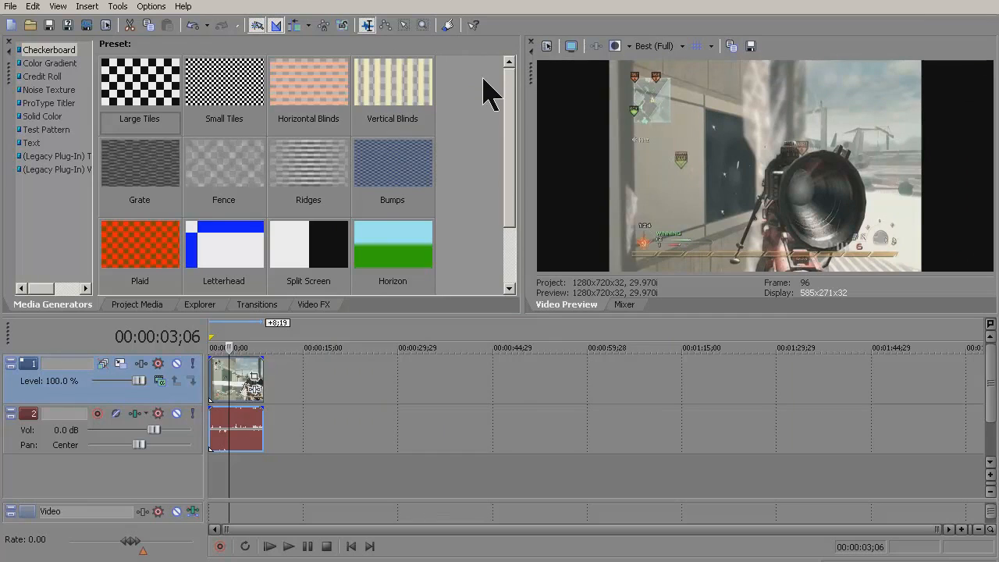
# From the video event's properties, reach Track FX to add Brightness and Contrast, Unsharp Mask and Color Corrector (Secondary).
pyautogui.rightClick(238, 393)
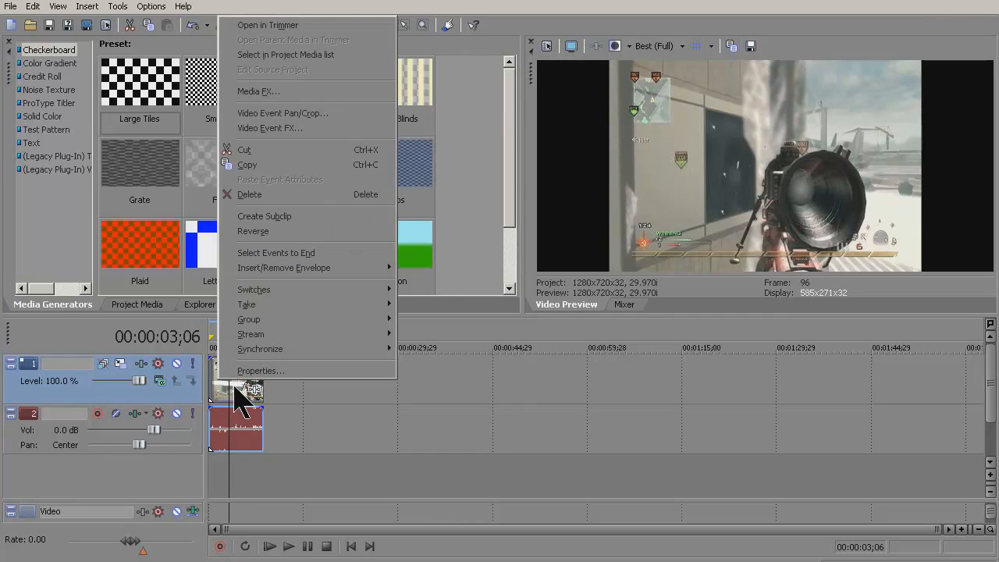
pyautogui.click(261, 369)
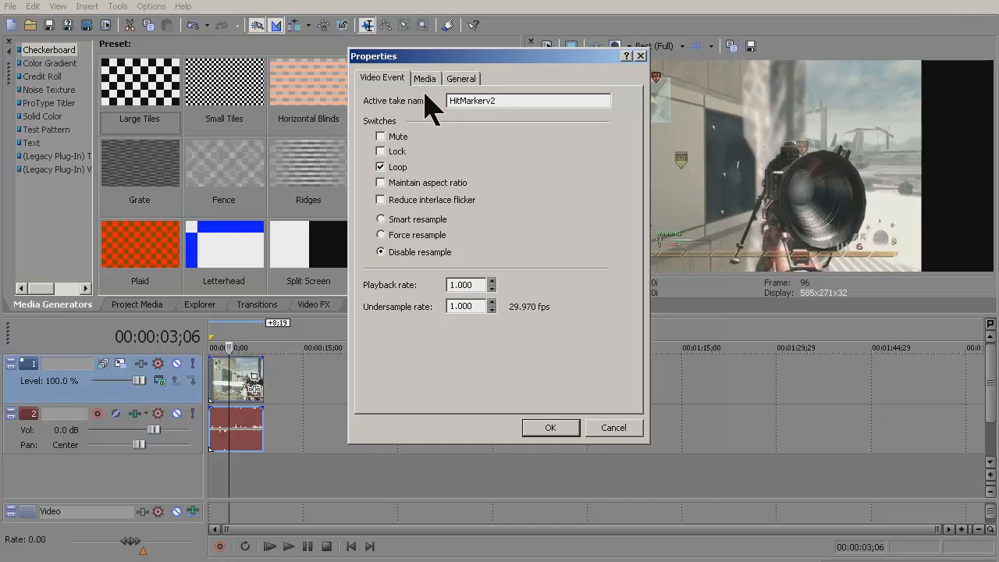
pyautogui.click(425, 78)
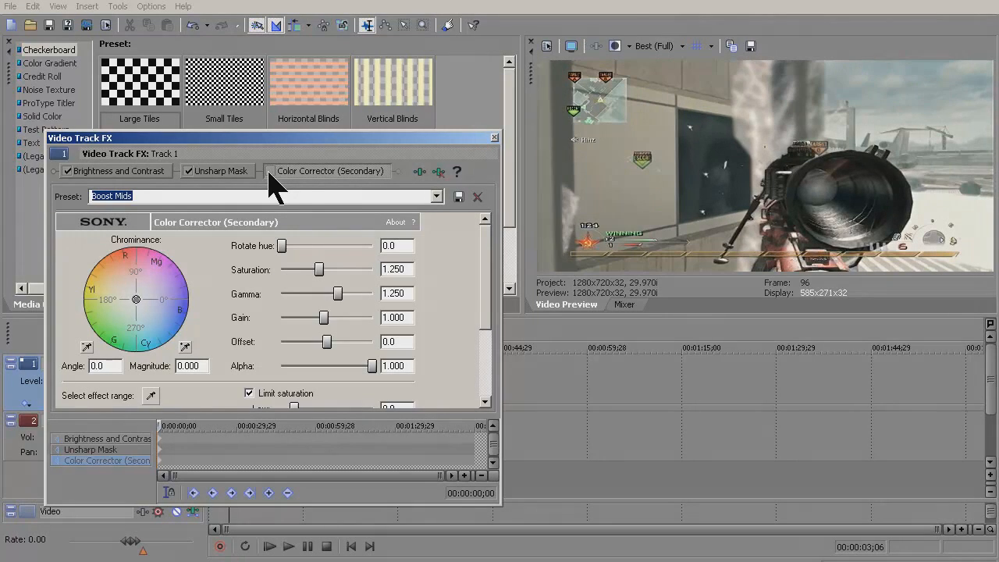
# Review the Unsharp Mask and Color Corrector (Secondary) settings, then close the Video Track FX window.
pyautogui.click(115, 170)
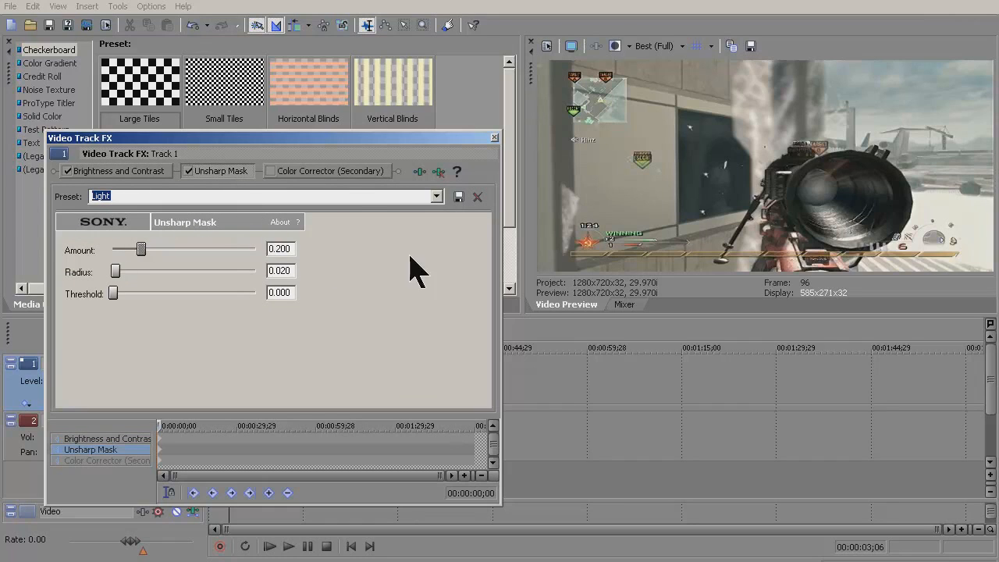
pyautogui.moveTo(471, 149)
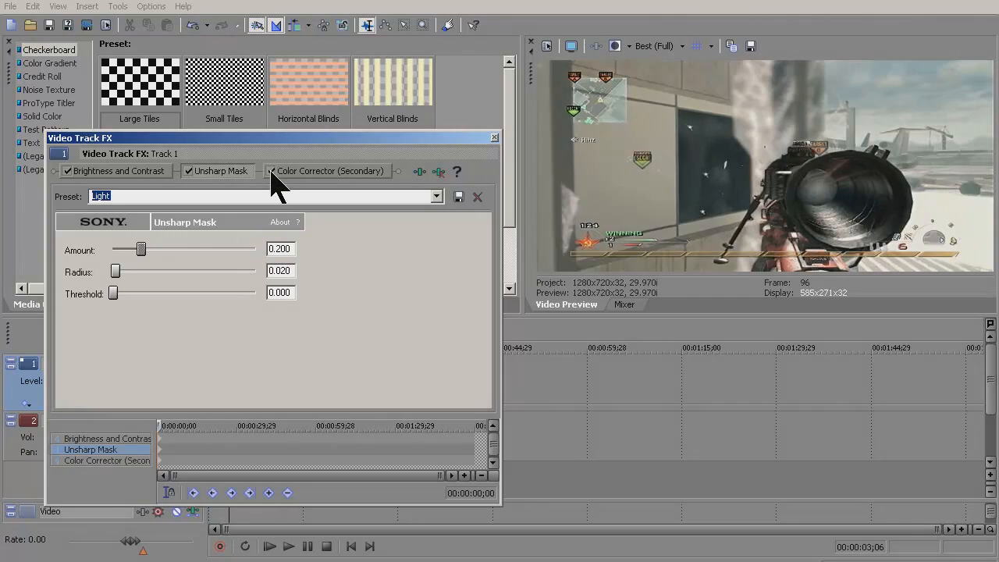
pyautogui.click(329, 170)
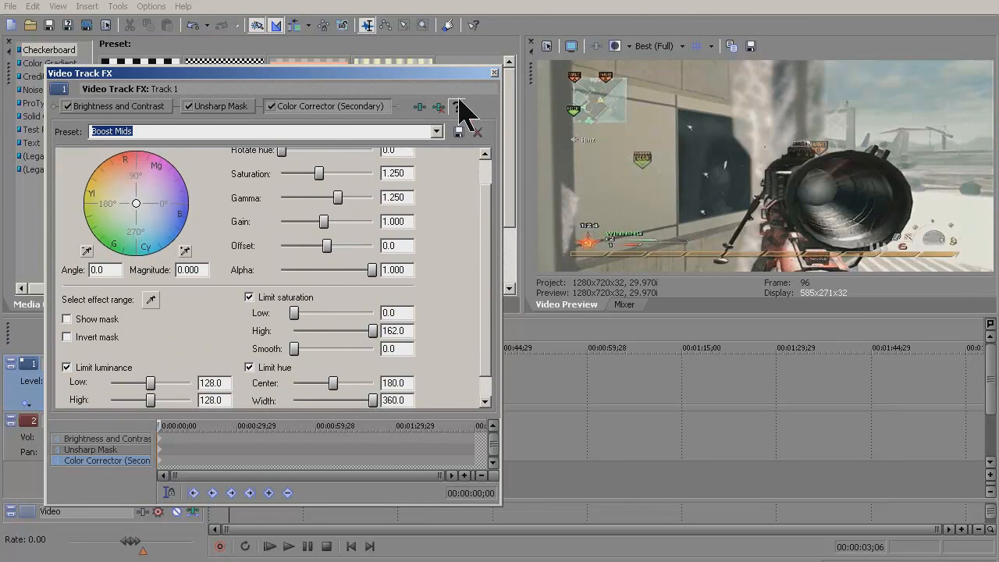
pyautogui.click(33, 6)
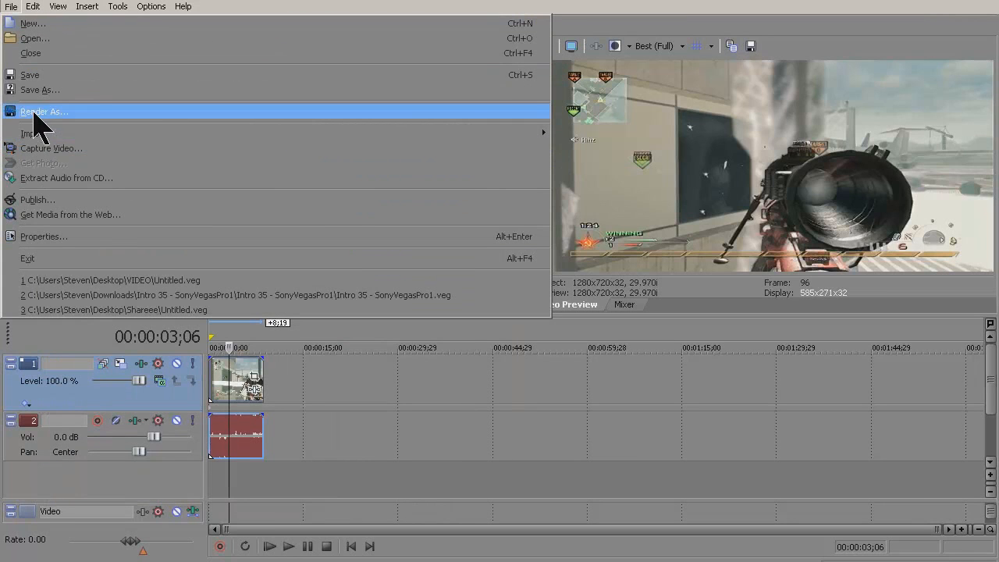
# Start Render As with the Windows Media Video V11 template and bring up its Custom settings.
pyautogui.click(43, 112)
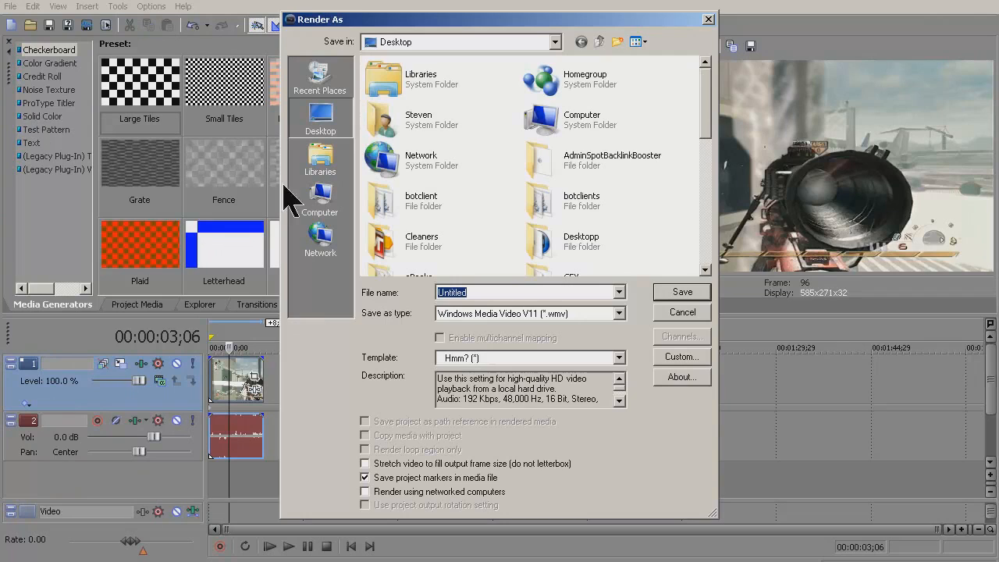
pyautogui.click(680, 356)
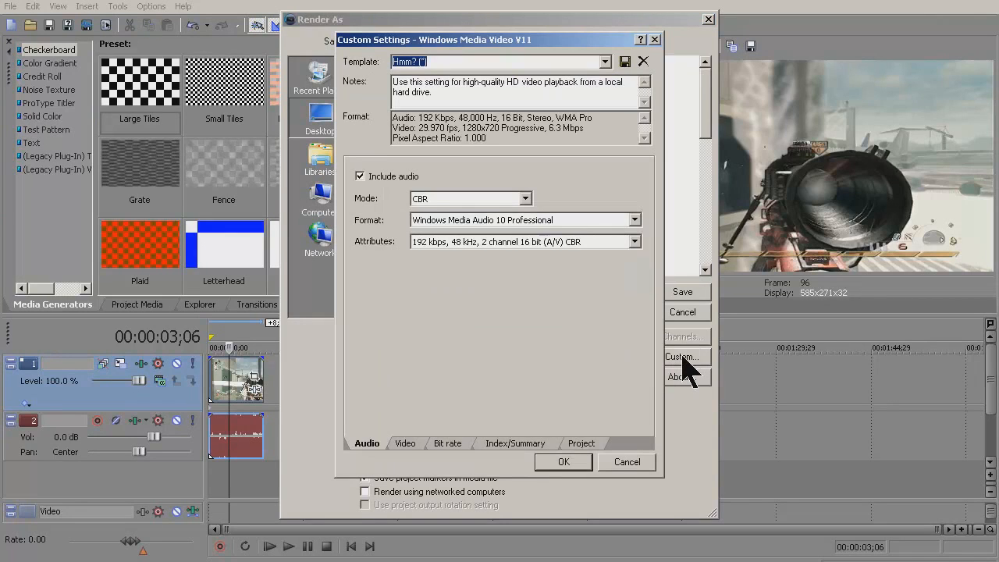
pyautogui.moveTo(440, 226)
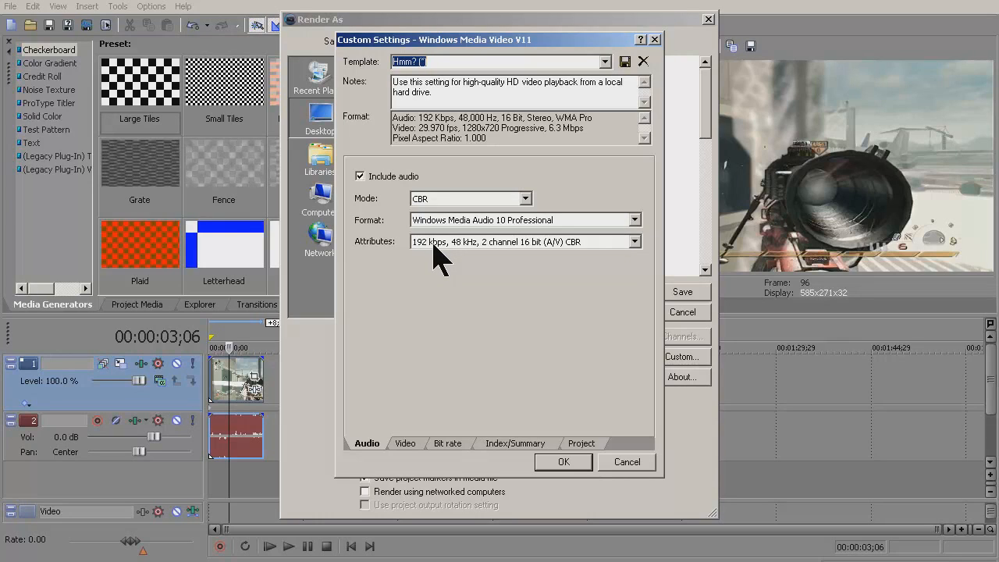
# Set the WMV video encoding to square 1.000 pixel aspect ratio at 29.970 fps, keeping the keyframe interval.
pyautogui.click(405, 443)
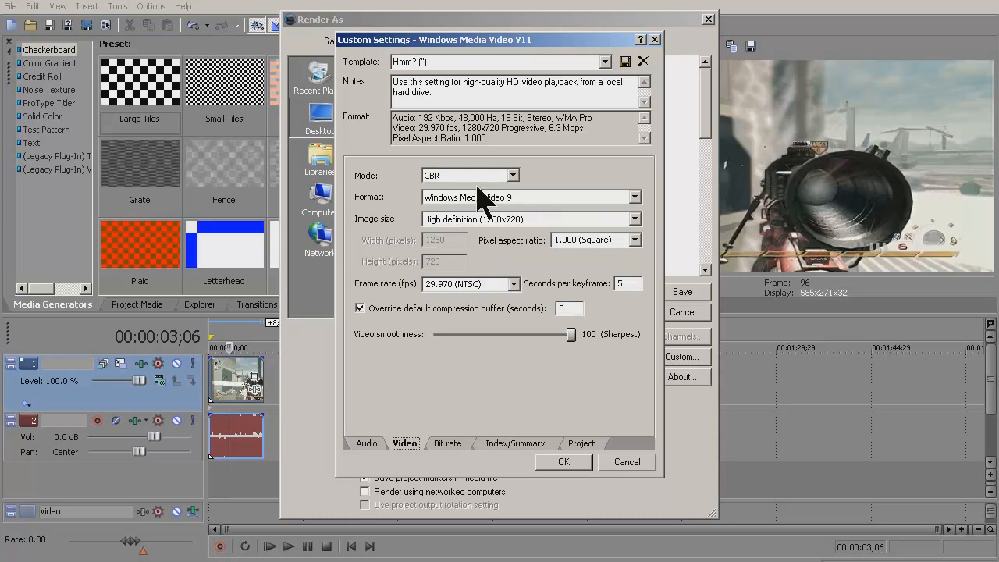
pyautogui.moveTo(534, 218)
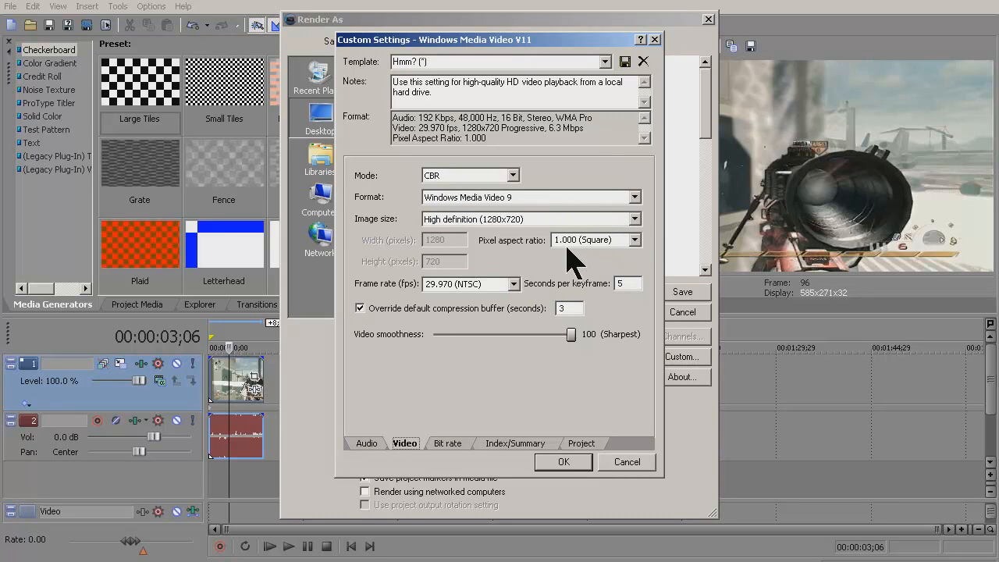
pyautogui.click(633, 240)
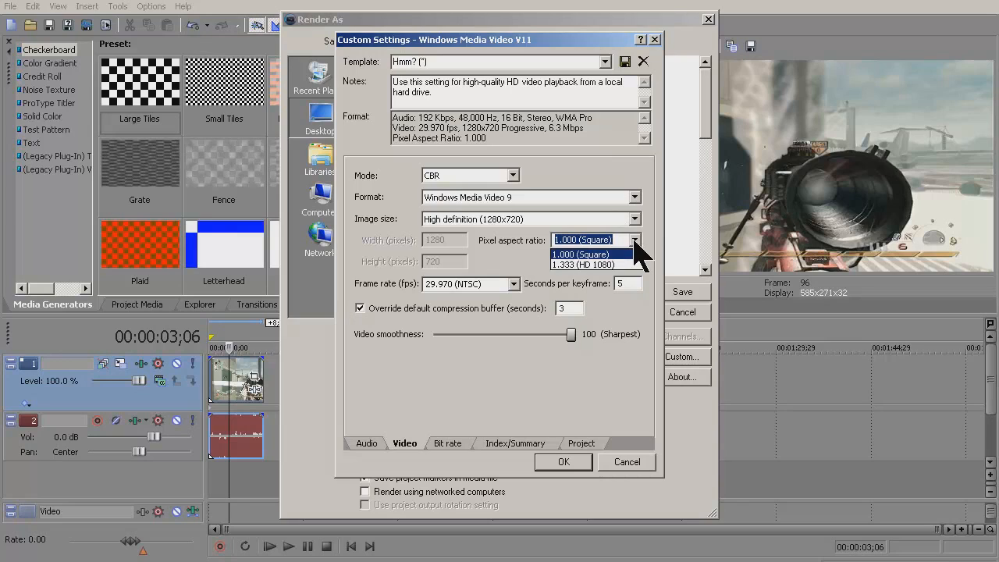
pyautogui.click(581, 252)
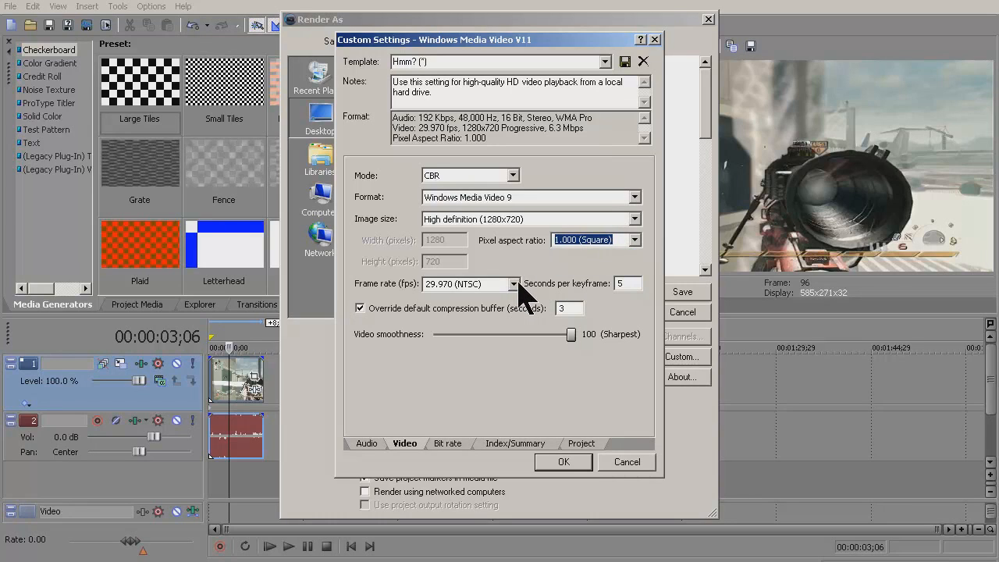
pyautogui.click(513, 284)
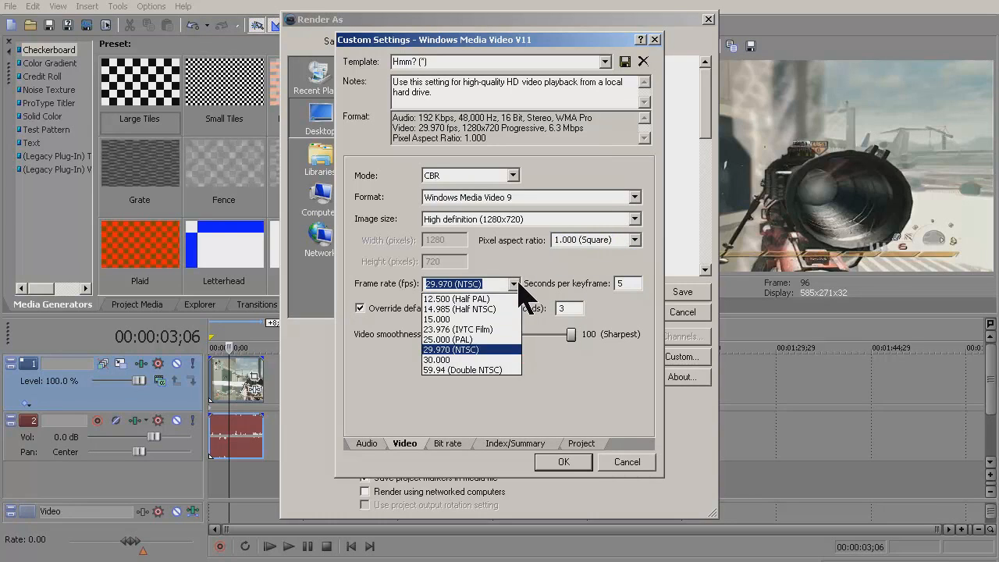
pyautogui.click(453, 350)
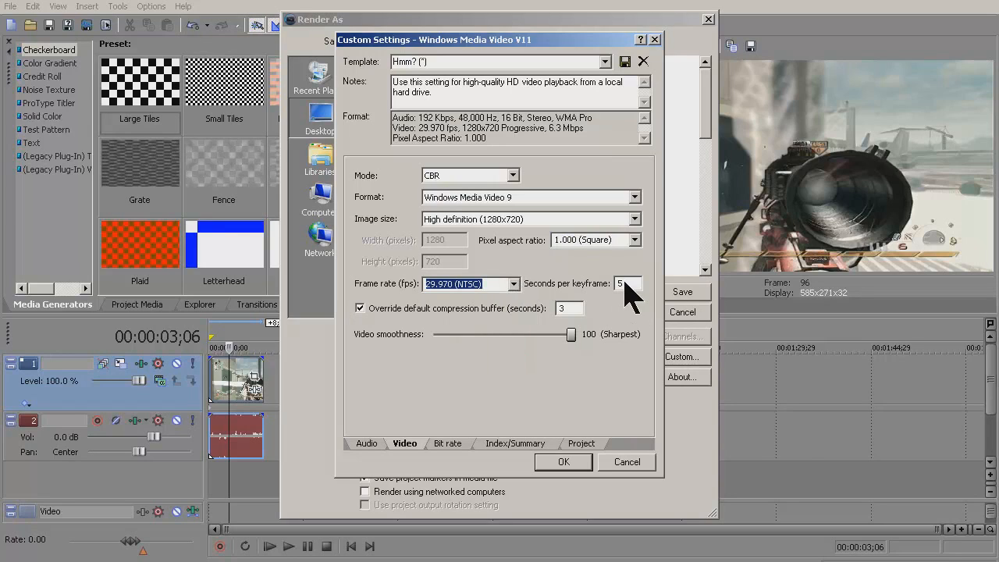
pyautogui.click(627, 284)
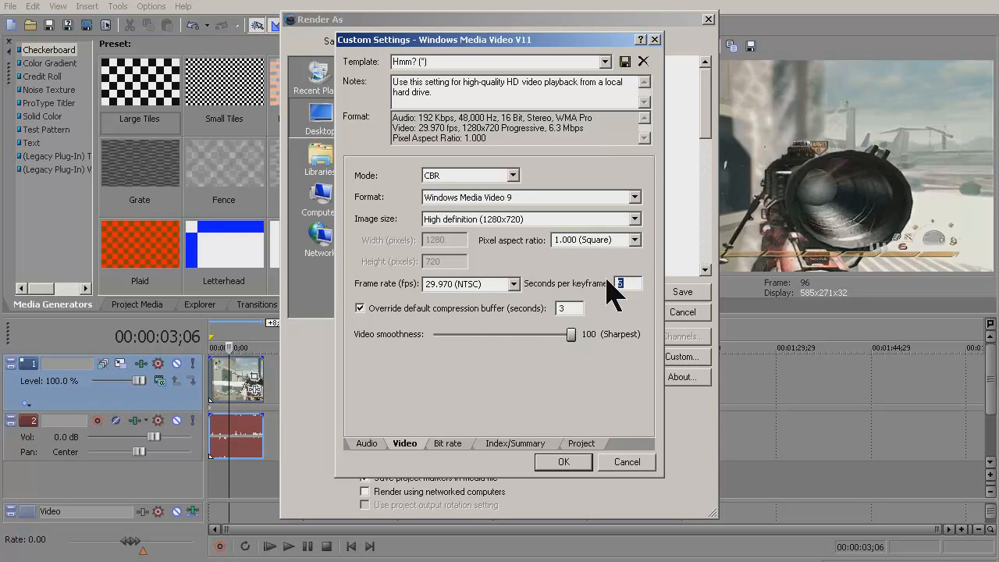
pyautogui.moveTo(538, 336)
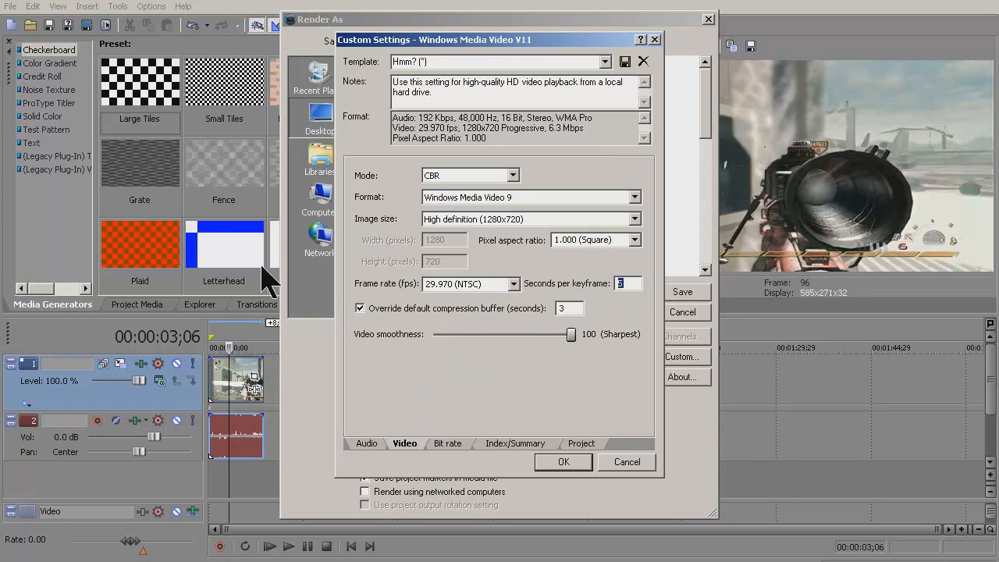
# Check the bit rate and index settings, confirm the custom template, and render to Untitled.wmv.
pyautogui.click(446, 443)
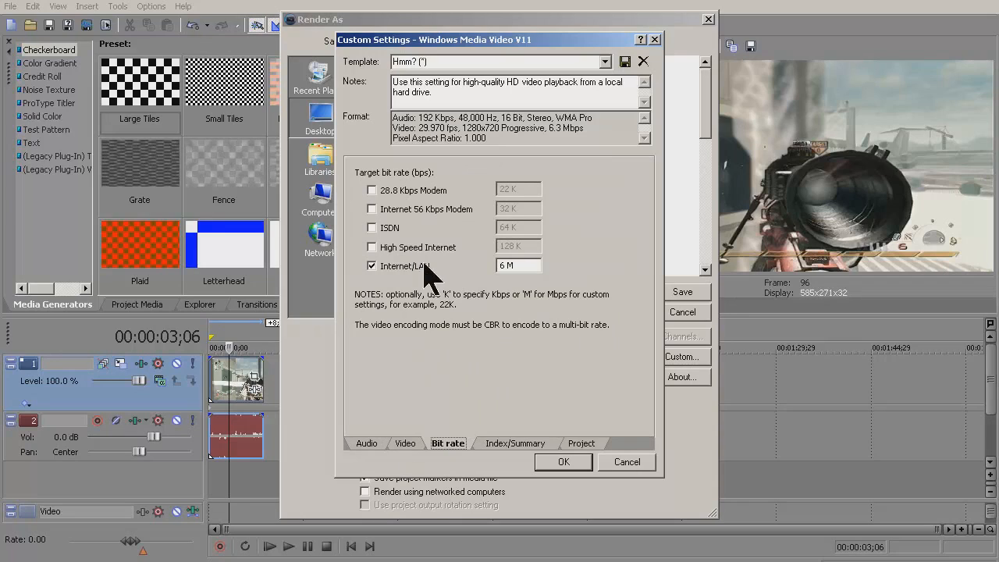
pyautogui.click(515, 443)
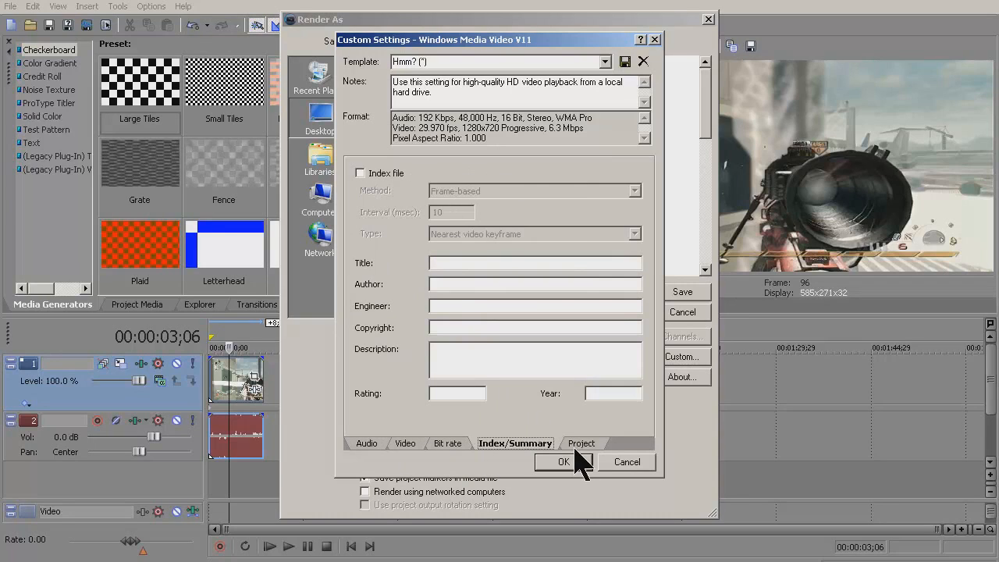
pyautogui.click(581, 443)
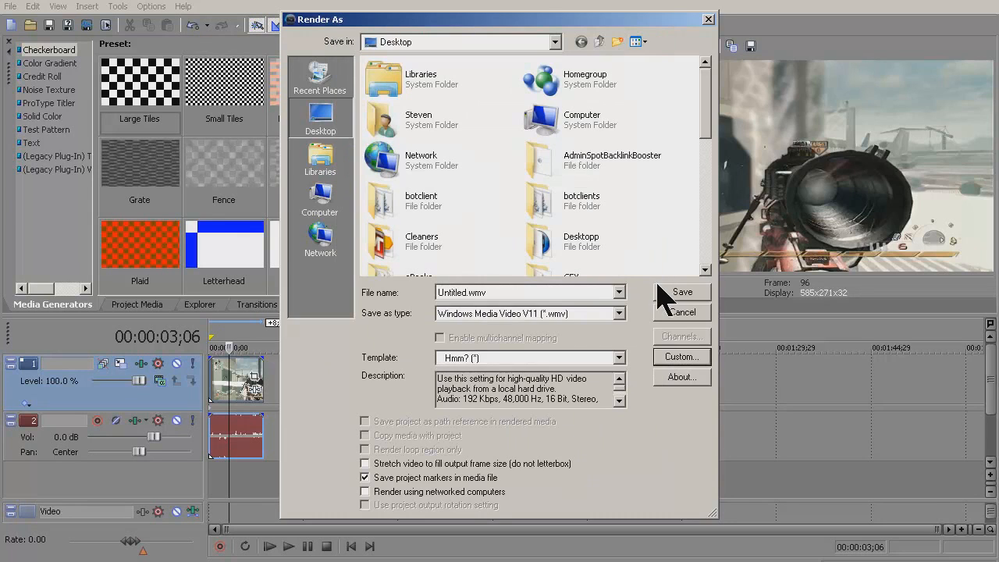
pyautogui.click(680, 292)
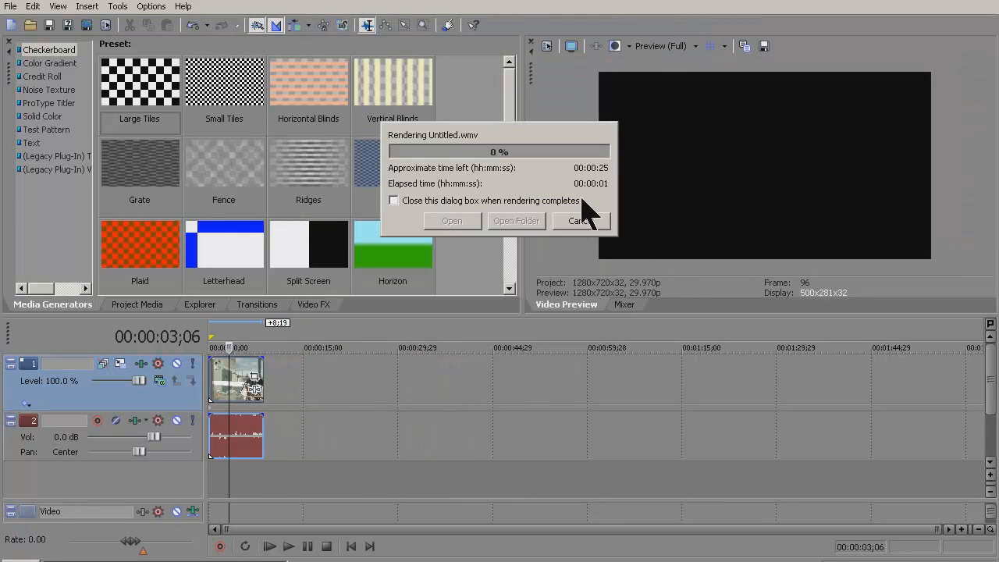